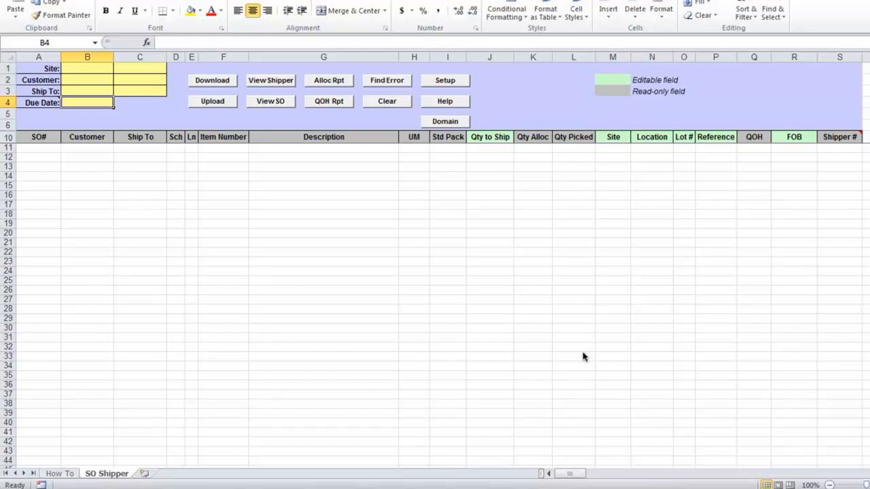
mouse_move(577, 342)
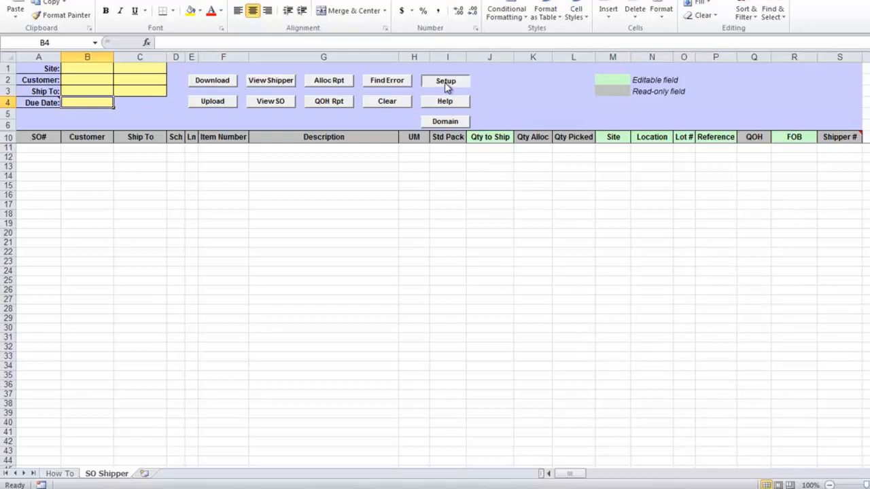
- In Setup, select the 32Soft test database on port 20050 and acknowledge the confirmation
left_click(445, 80)
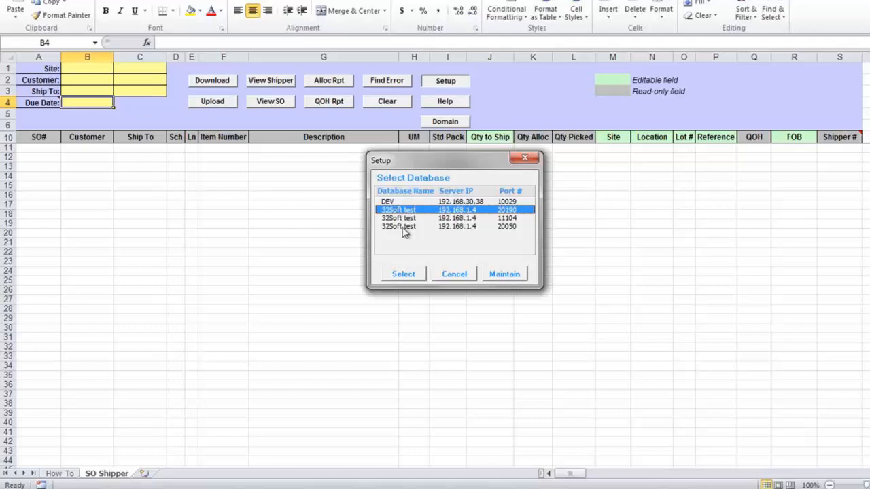
left_click(398, 226)
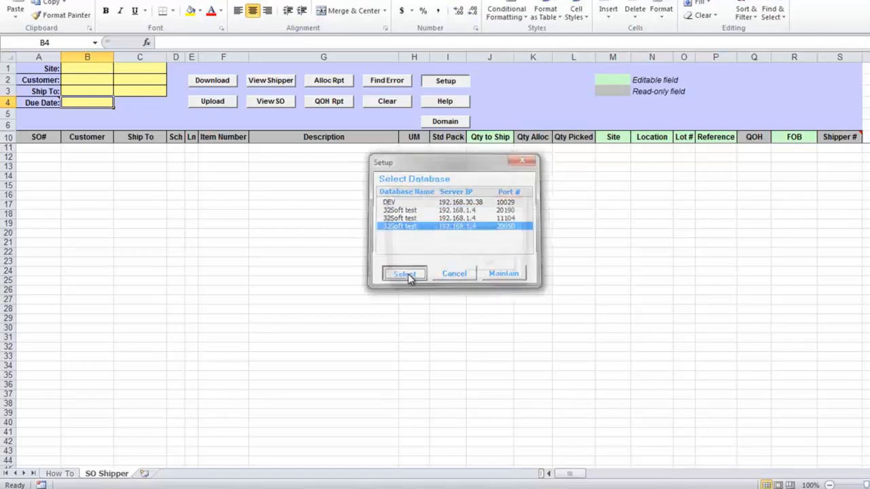
left_click(405, 273)
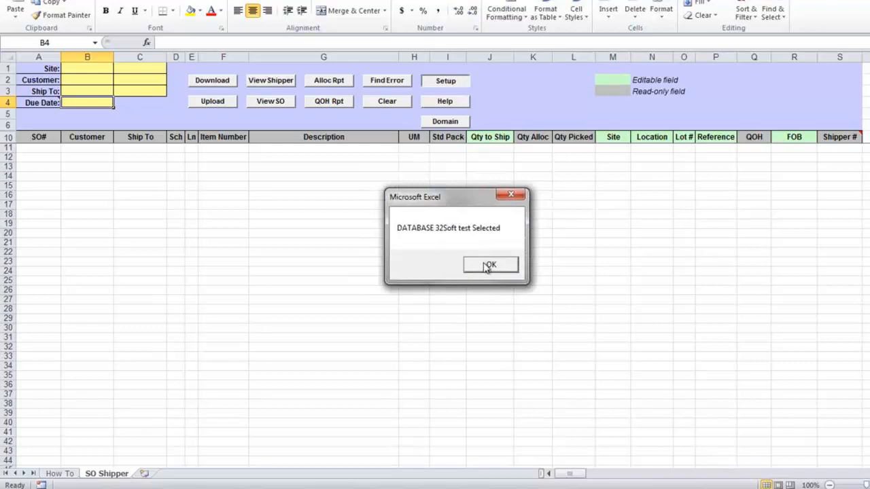
left_click(490, 264)
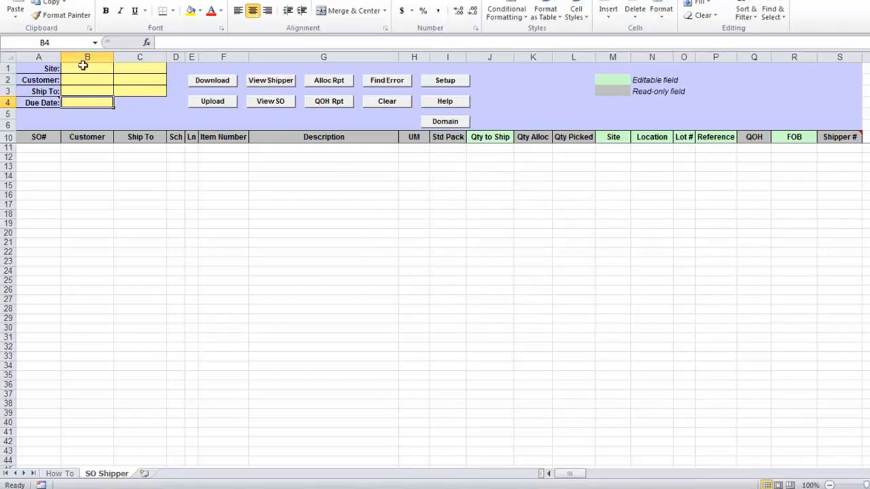
- Enter sites 10000 and 20000 in B1 and C1, and due date 05/01/2015 in B4
left_click(86, 68)
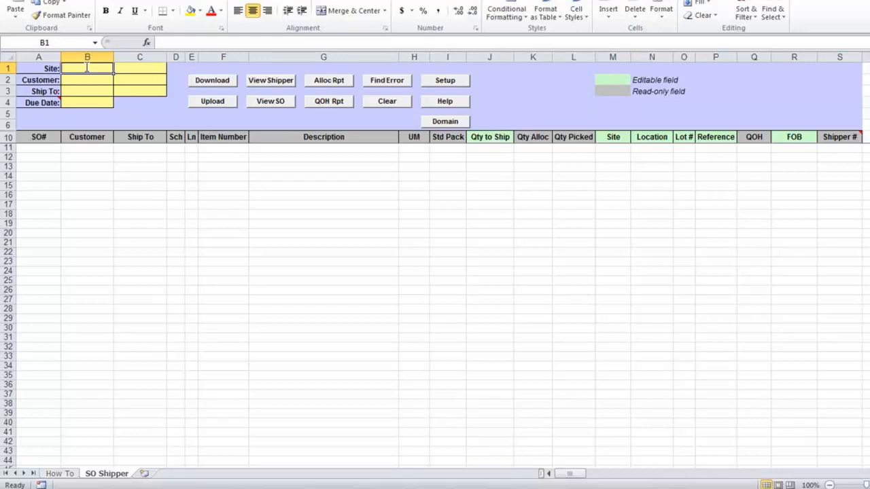
type("10000")
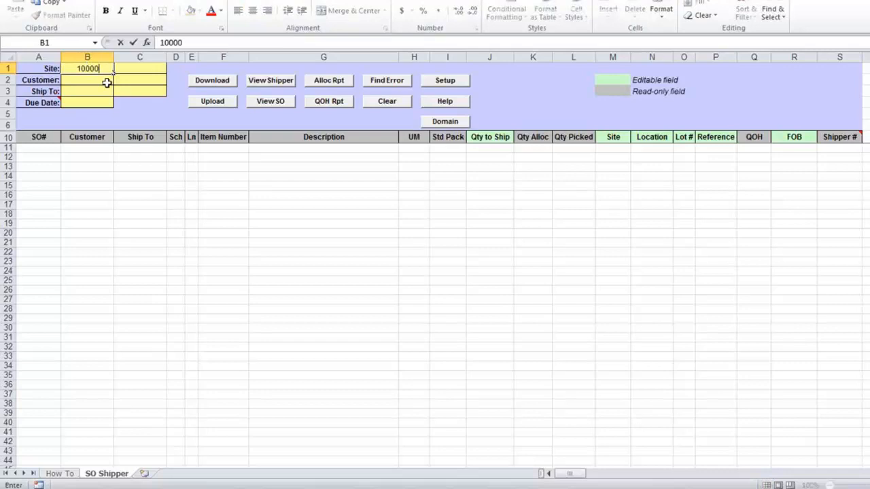
type("2000")
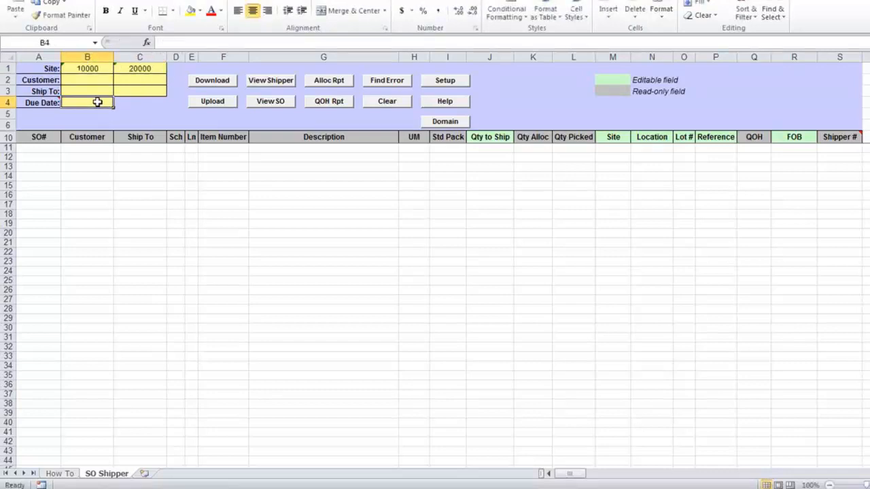
type("0")
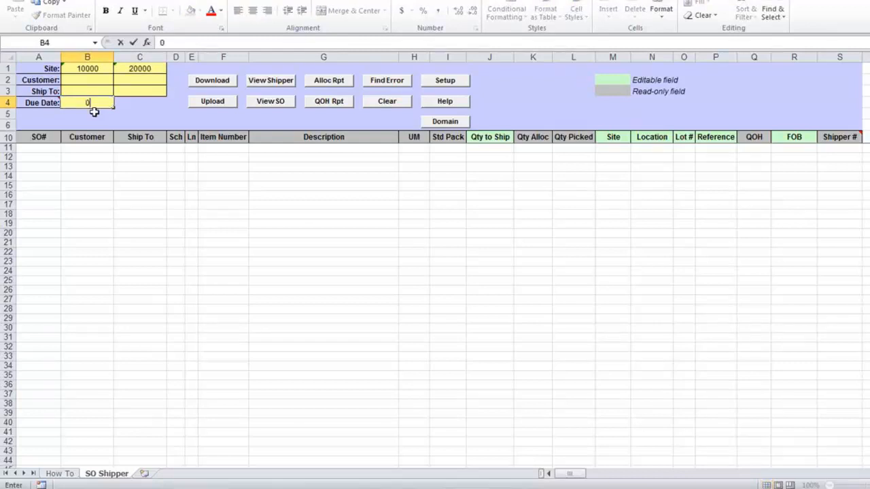
type("05/")
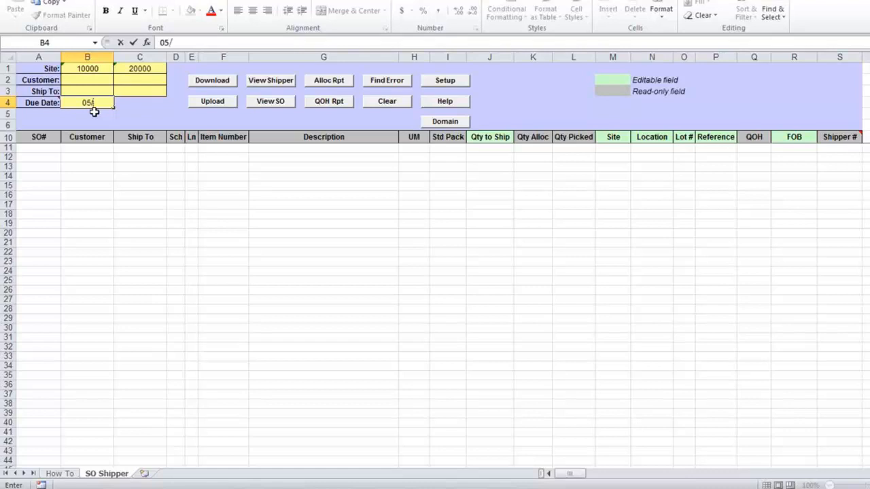
type("01/")
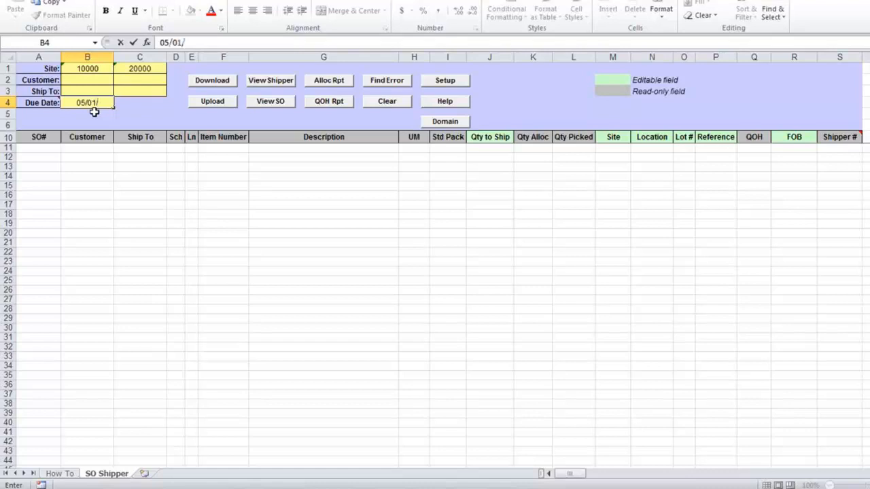
type("15")
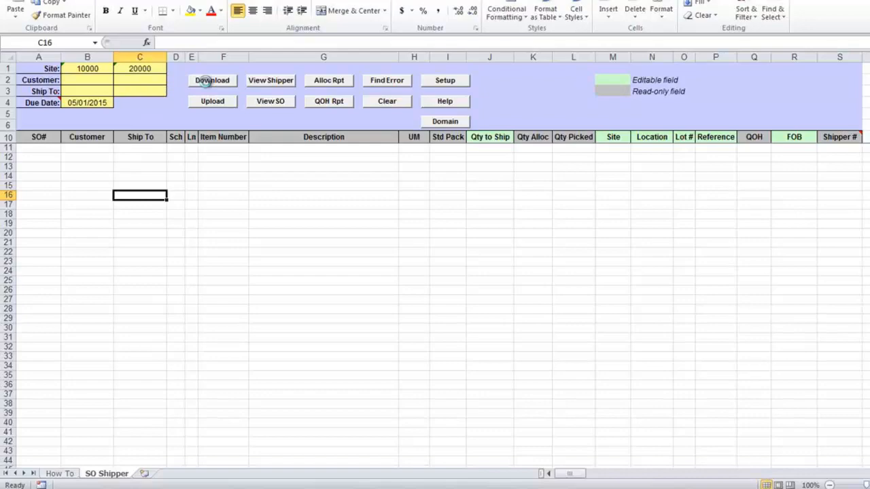
- Start the Download and submit a QAD user ID and password at the login prompt
left_click(212, 80)
type("qaduser")
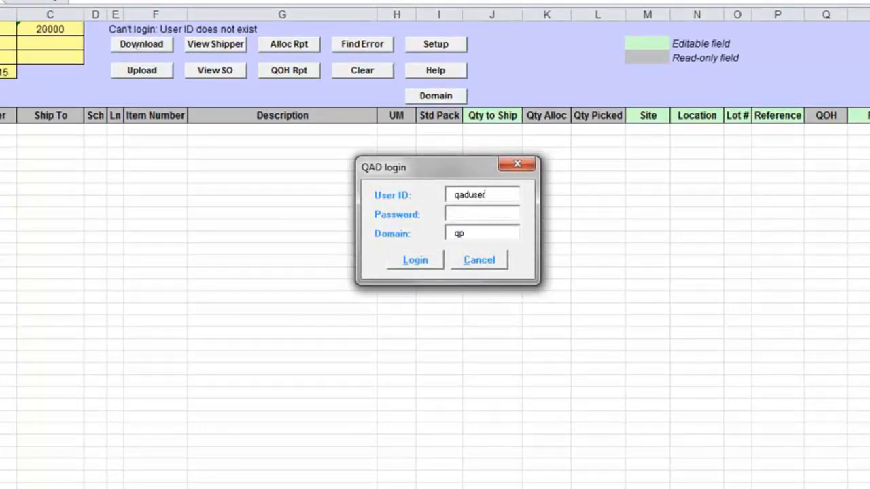
mouse_move(457, 212)
type("os")
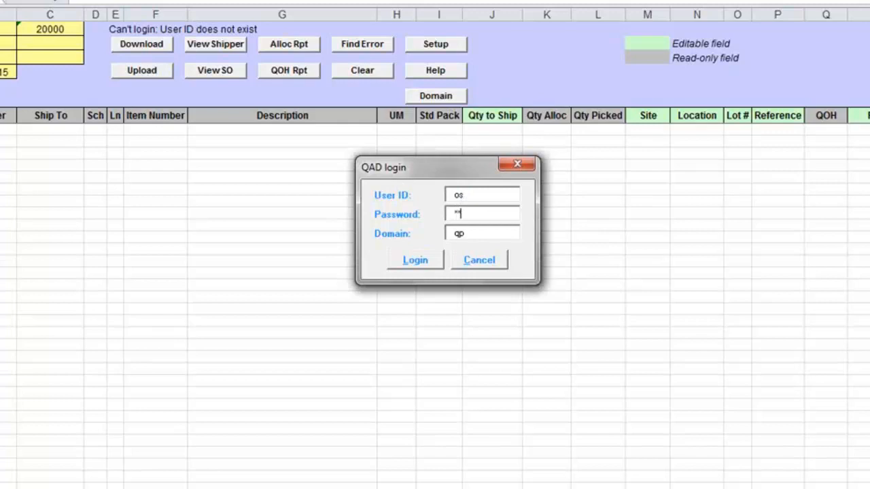
type("*")
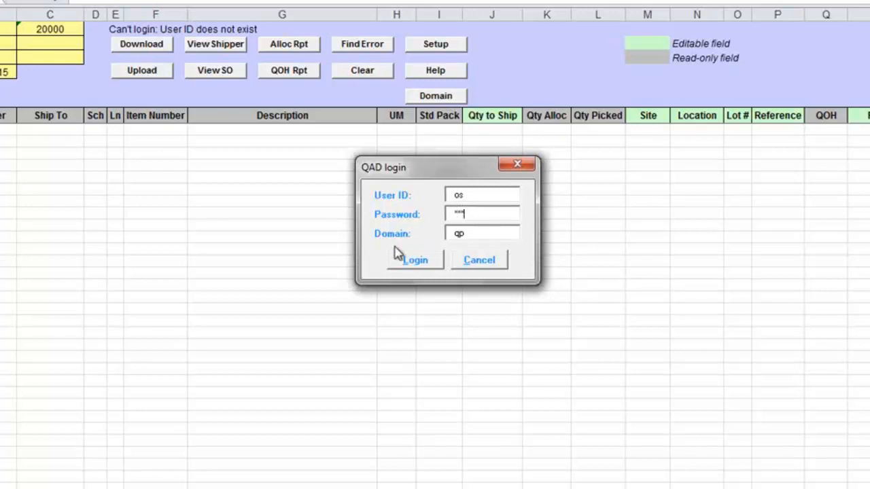
left_click(415, 260)
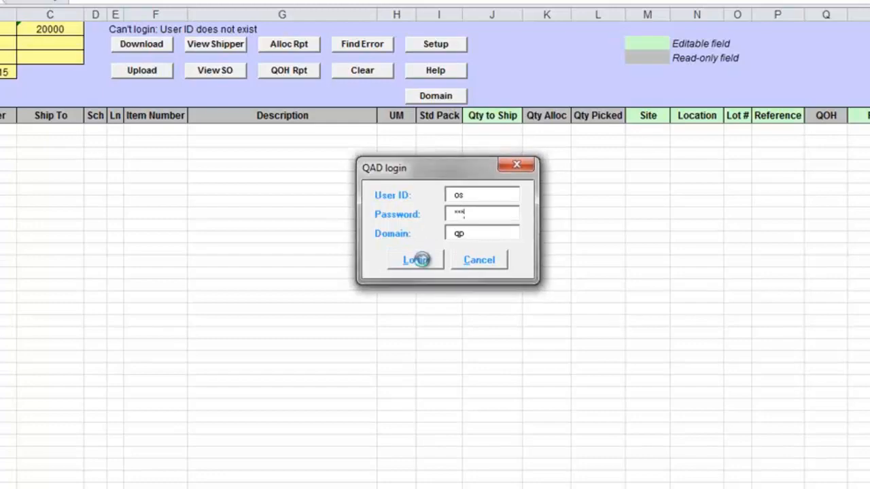
left_click(415, 260)
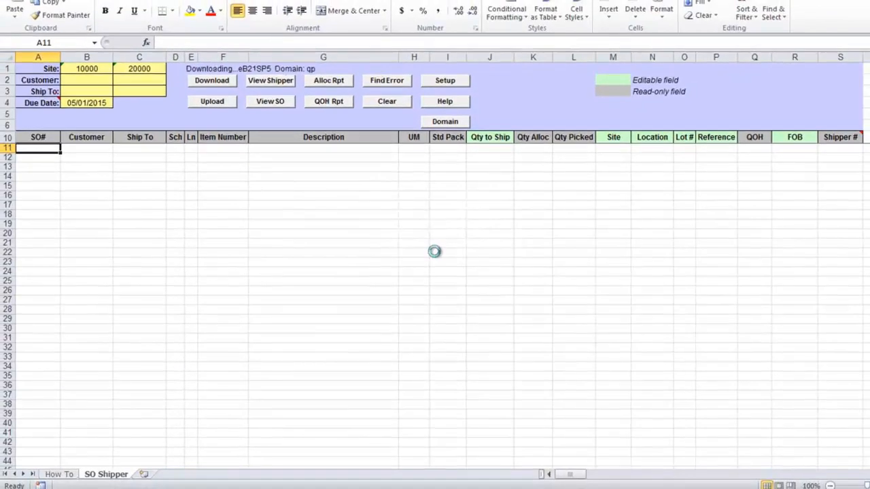
- Let the eB21SP5 download finish and scroll through the loaded order rows
left_click(212, 81)
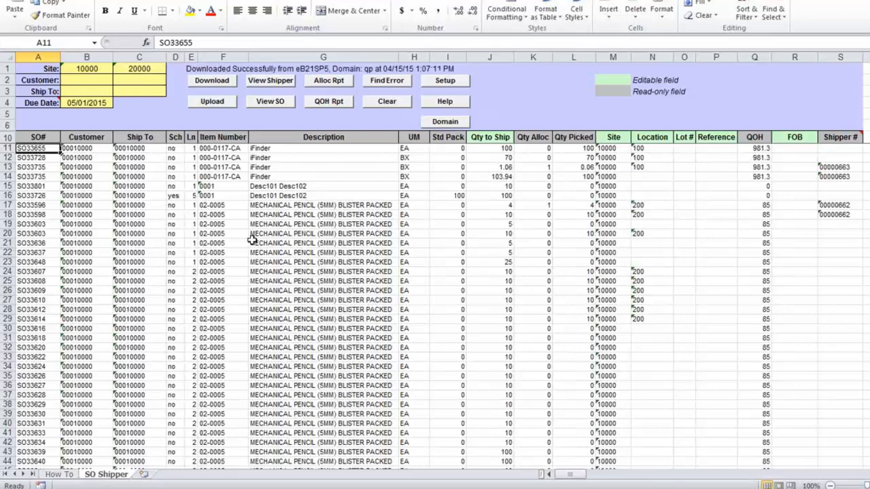
scroll("down", 3)
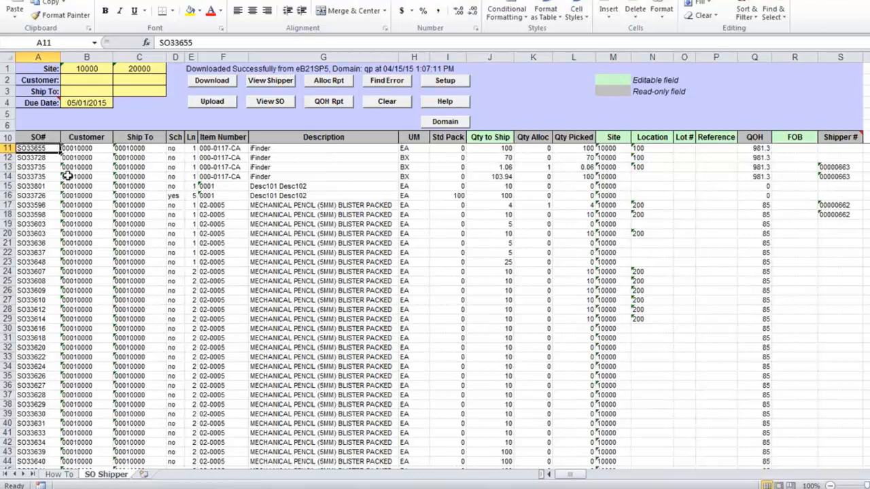
mouse_move(68, 176)
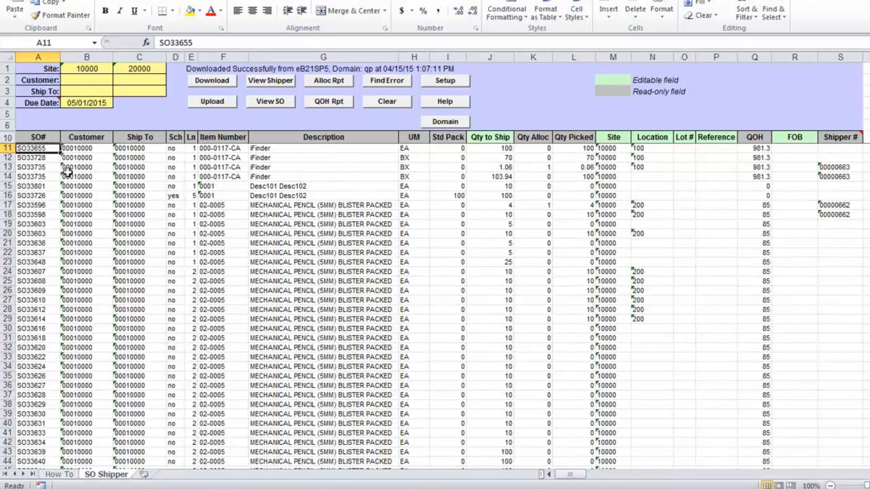
mouse_move(140, 134)
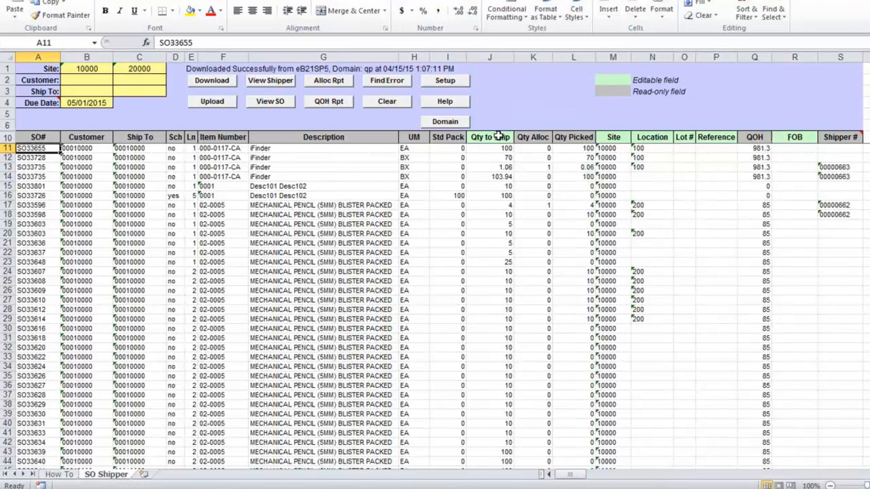
mouse_move(486, 133)
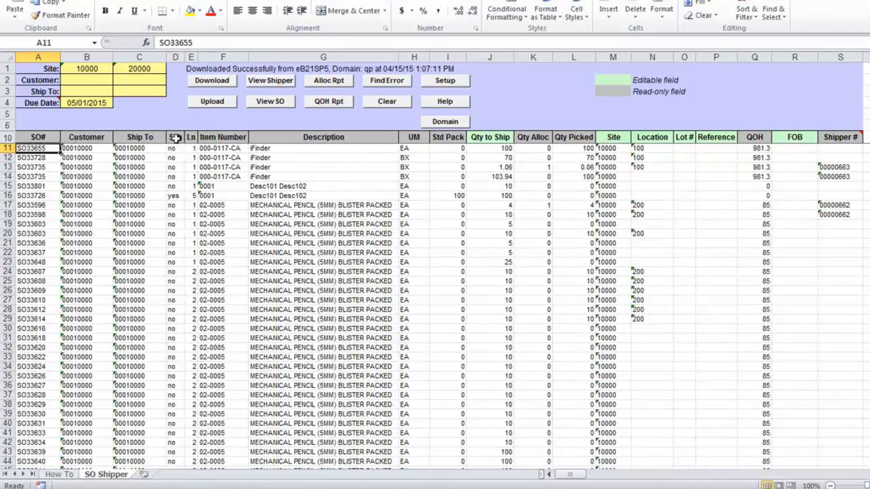
- Inspect the Sch column of the downloaded sales order lines
left_click(175, 136)
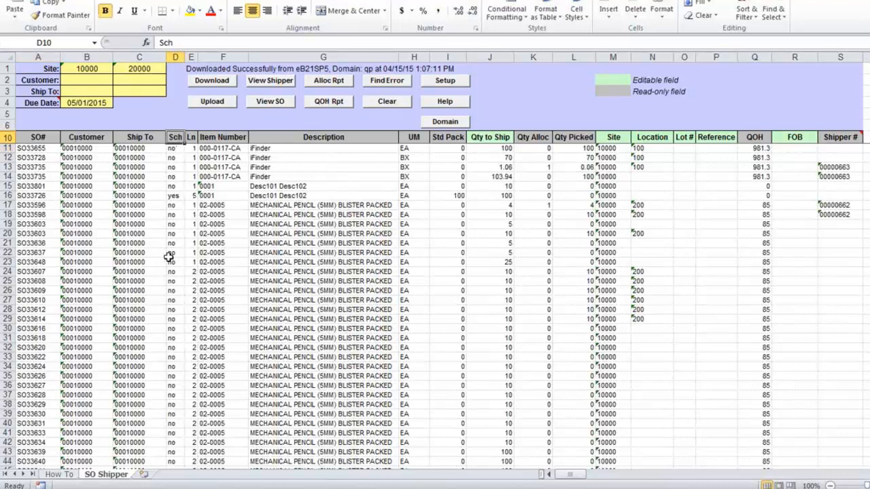
mouse_move(177, 237)
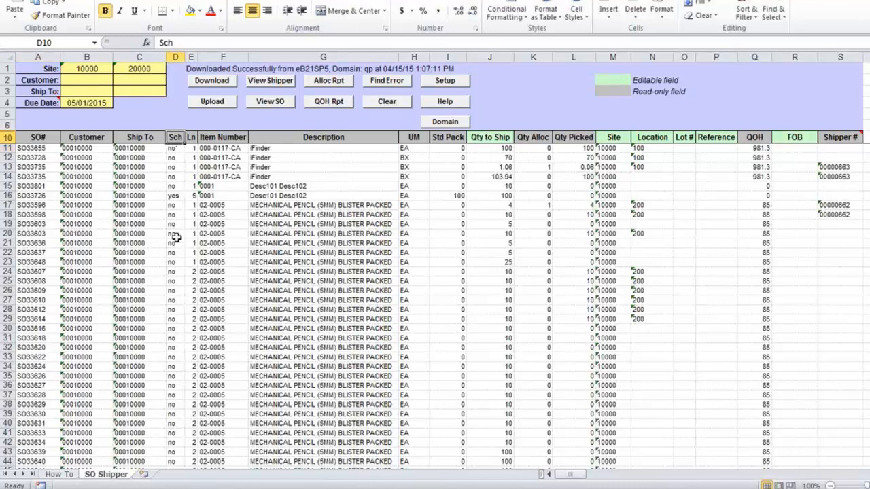
mouse_move(213, 229)
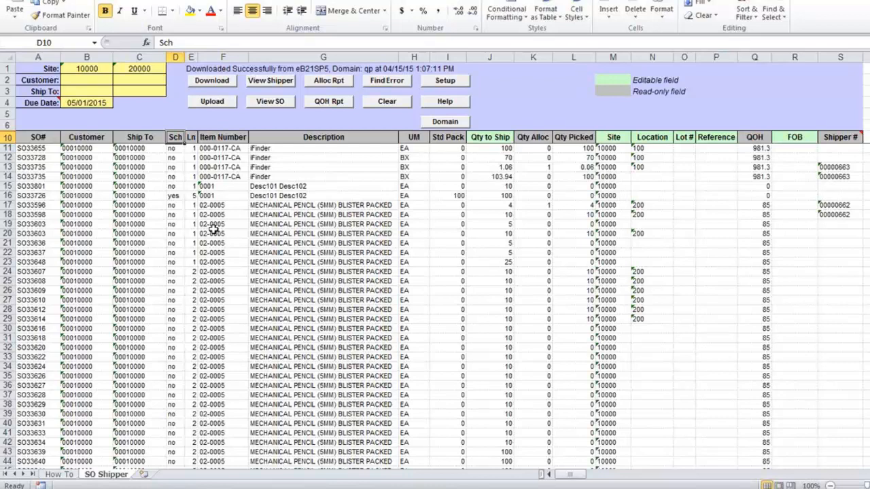
mouse_move(445, 138)
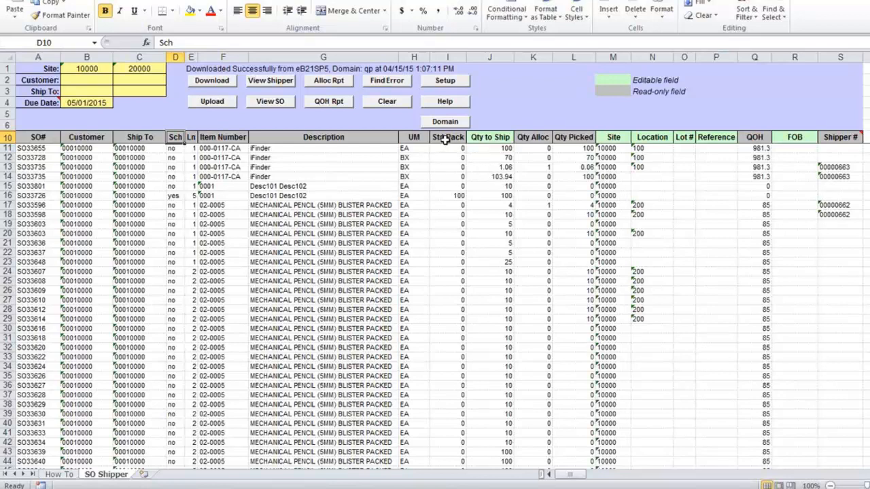
mouse_move(447, 139)
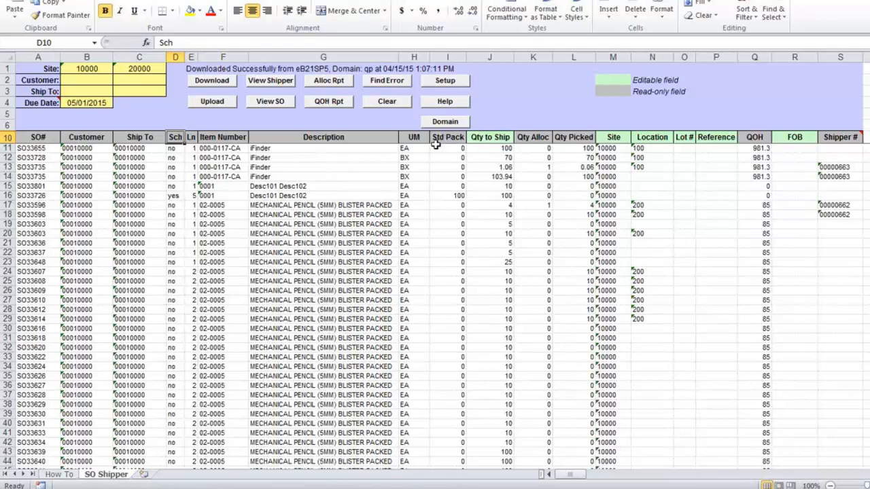
mouse_move(188, 261)
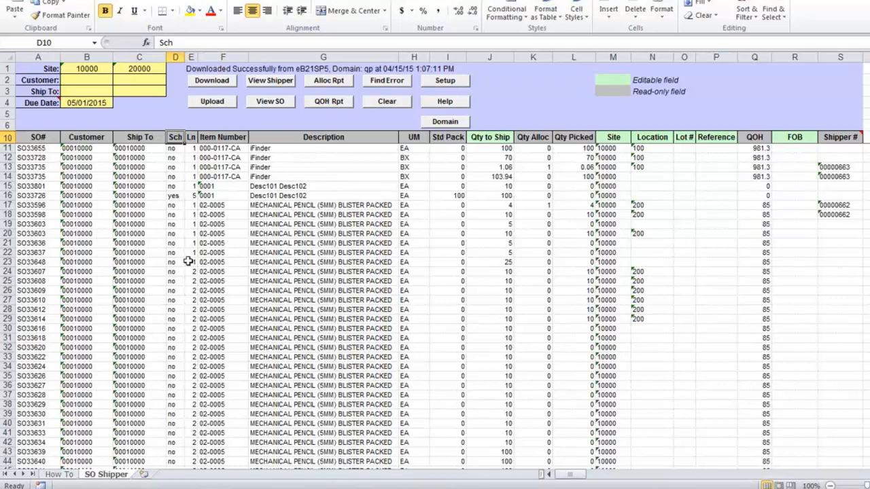
mouse_move(193, 271)
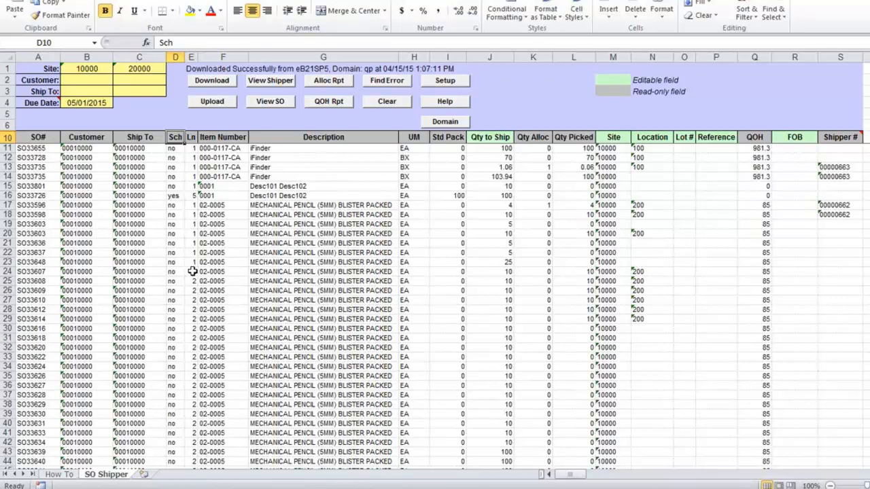
mouse_move(637, 153)
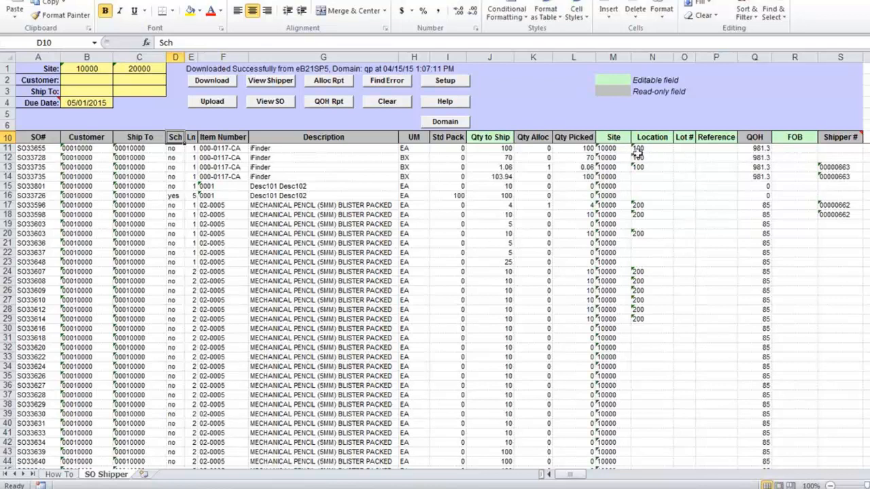
mouse_move(544, 149)
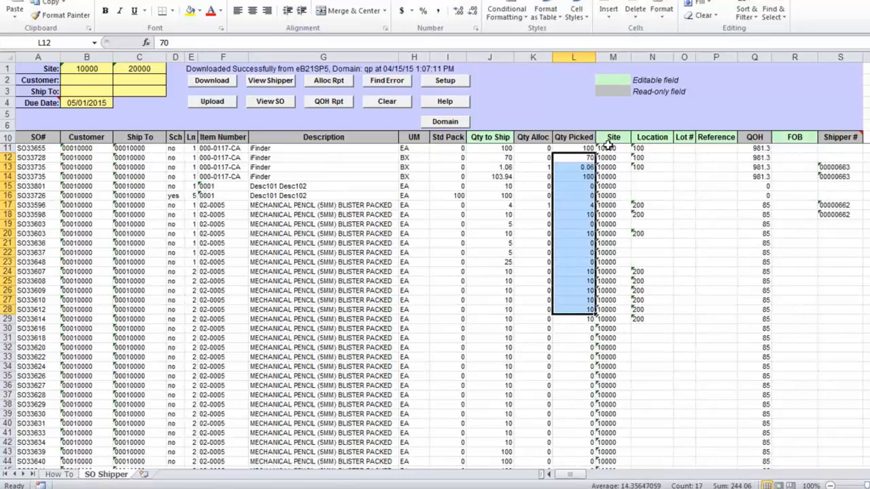
left_click_drag(611, 148, 703, 318)
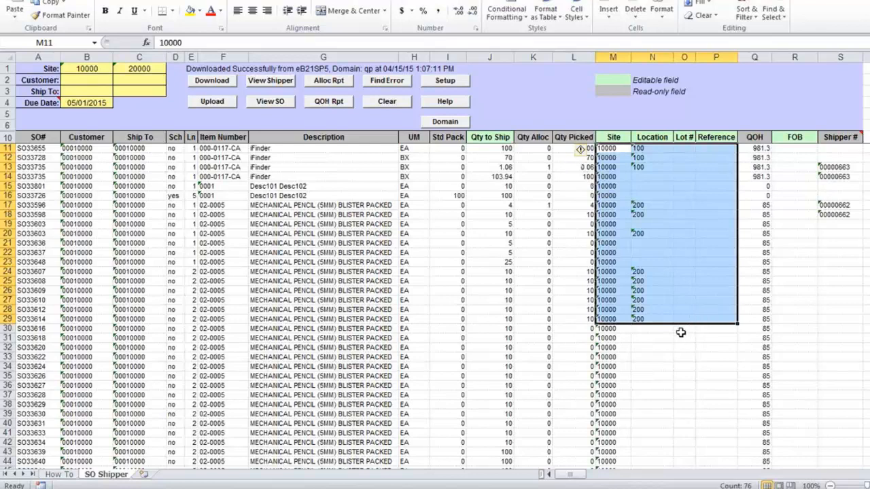
left_click(652, 366)
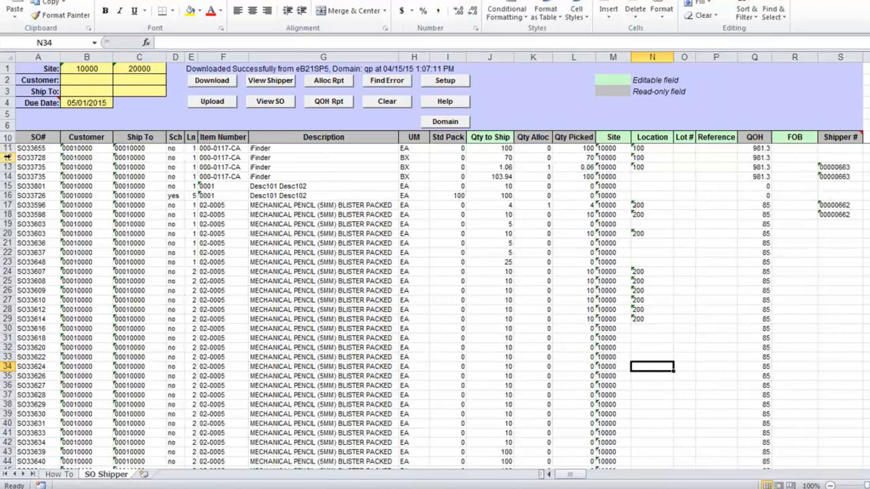
mouse_move(486, 225)
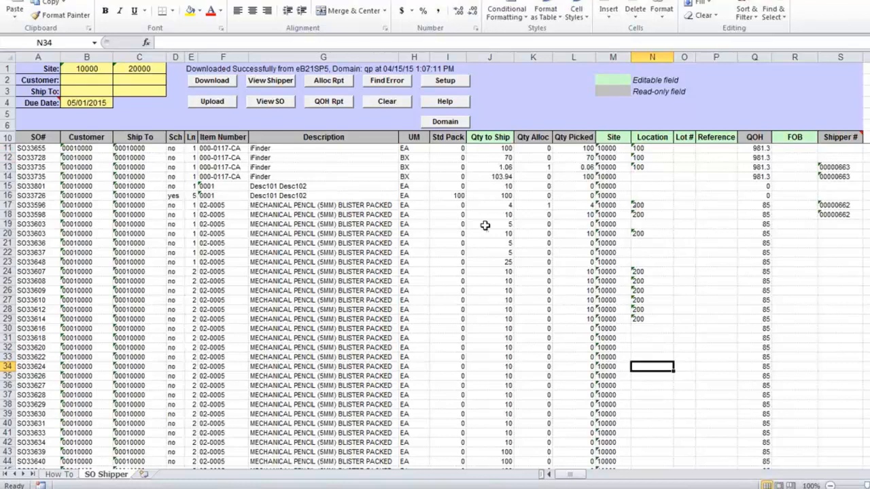
mouse_move(677, 154)
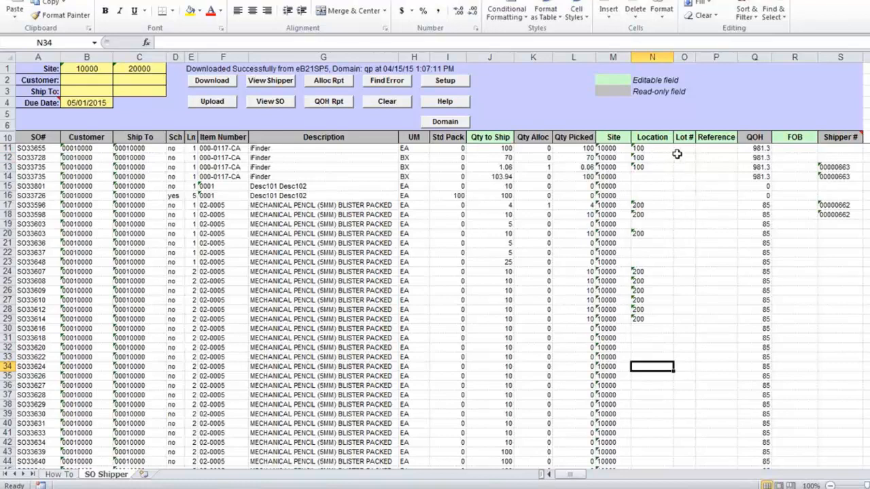
mouse_move(696, 154)
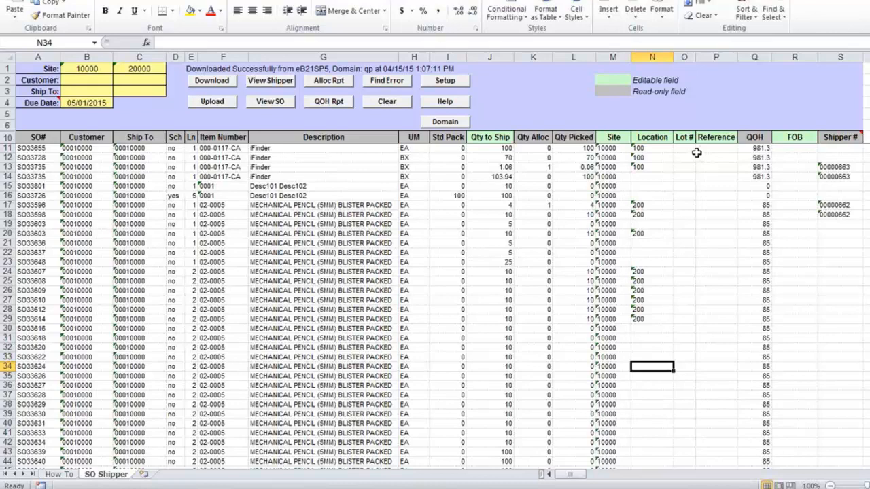
mouse_move(729, 148)
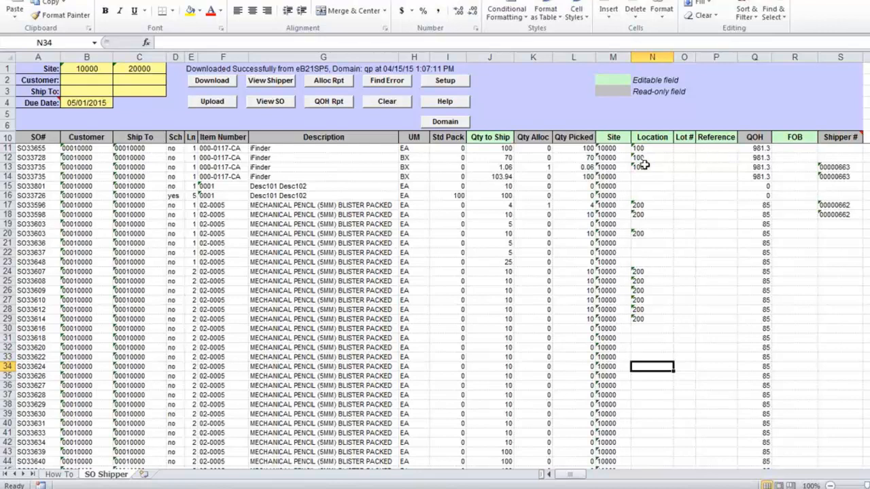
mouse_move(680, 234)
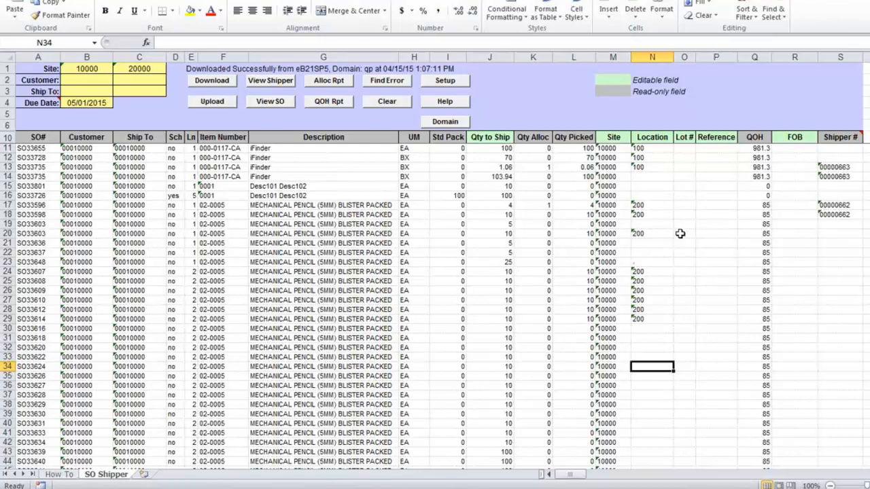
left_click_drag(651, 233, 716, 195)
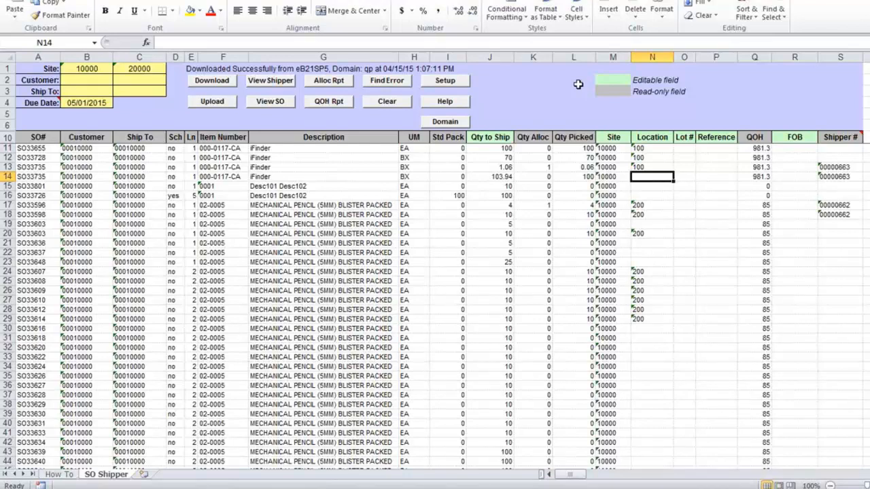
mouse_move(328, 90)
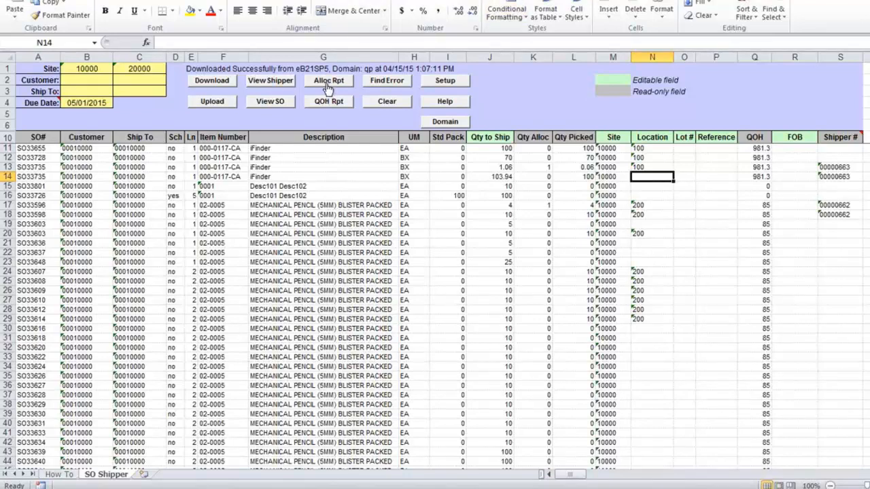
mouse_move(550, 150)
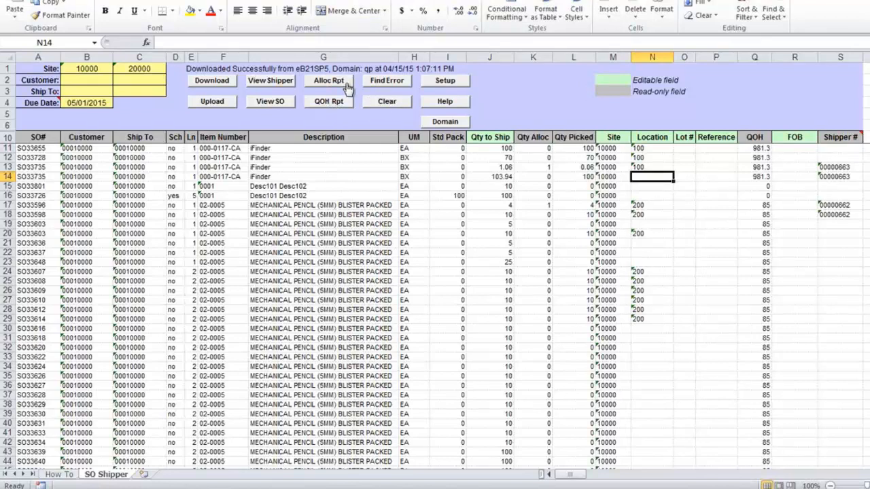
mouse_move(435, 177)
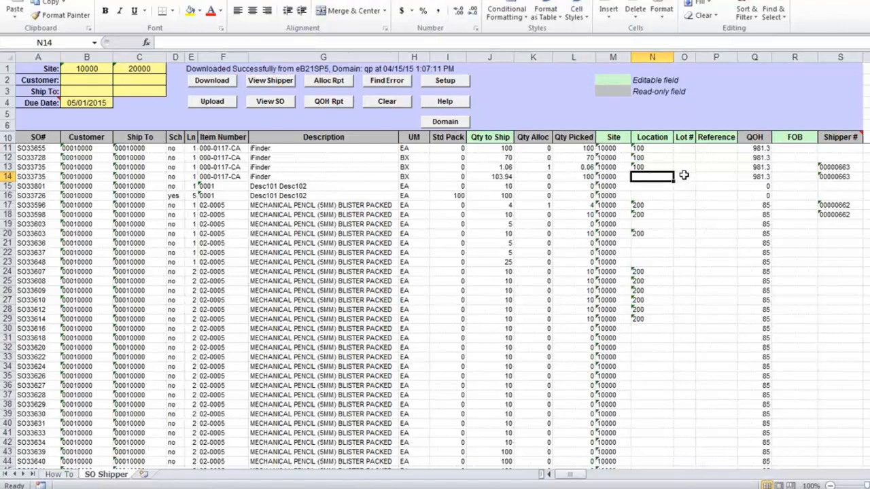
mouse_move(68, 199)
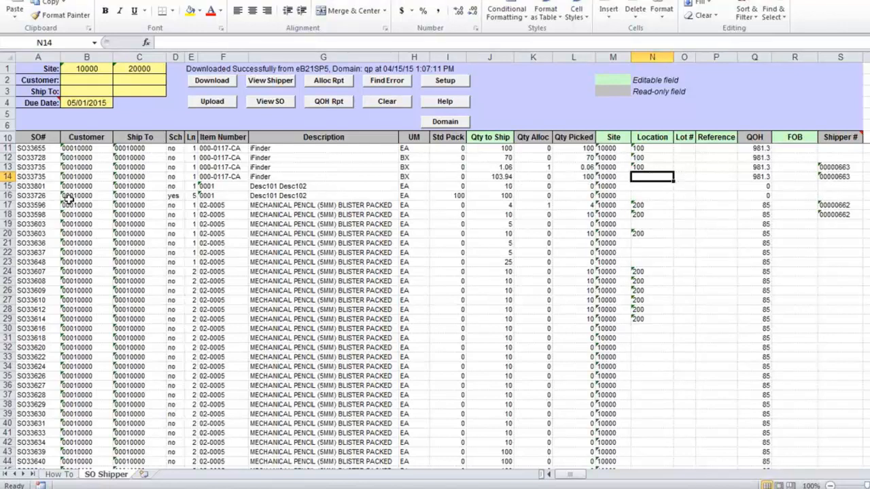
mouse_move(328, 81)
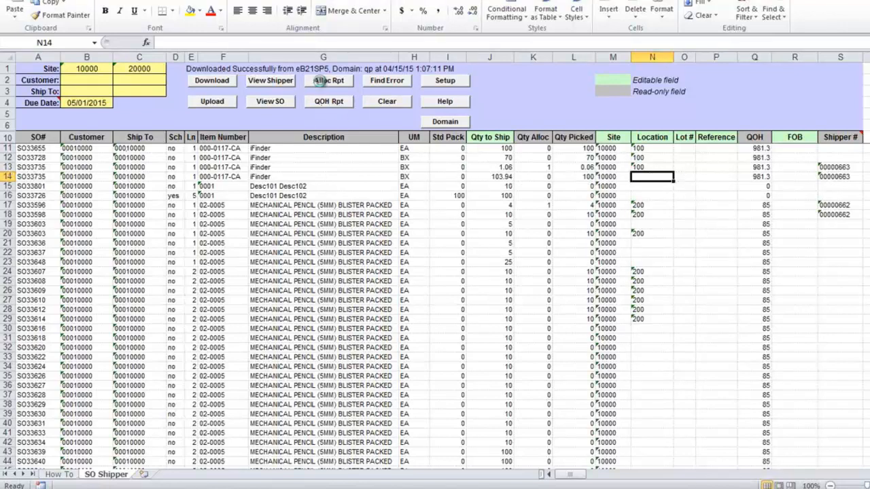
- Run the Alloc Rpt inquiry for item 000-0117-CA at site 10000
left_click(329, 80)
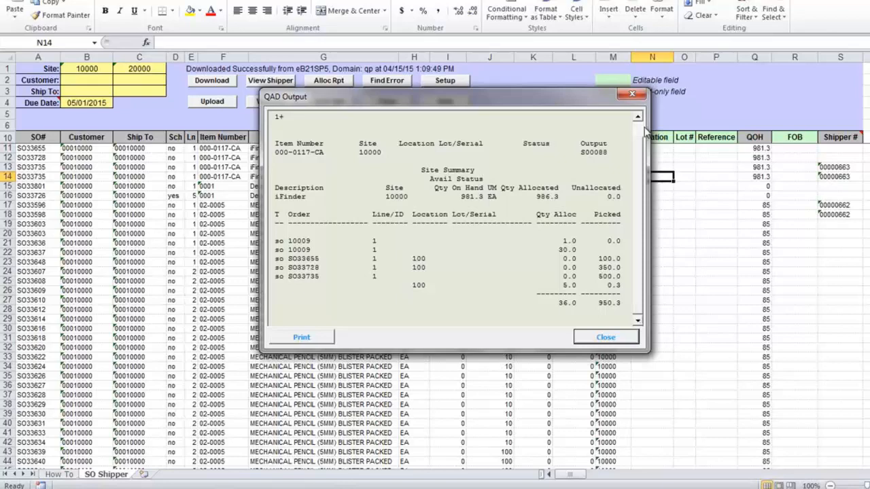
mouse_move(653, 179)
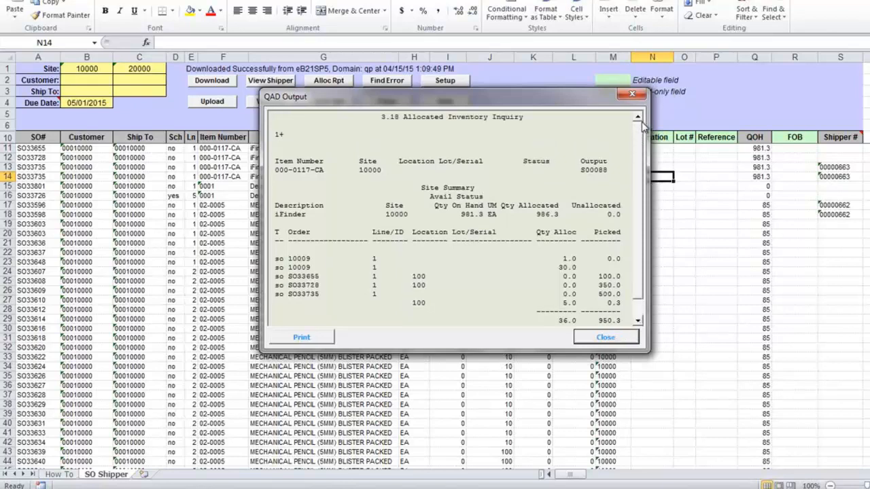
- Close the allocation report, then view and close the QOH location report showing 1,000 at location 100
left_click(605, 337)
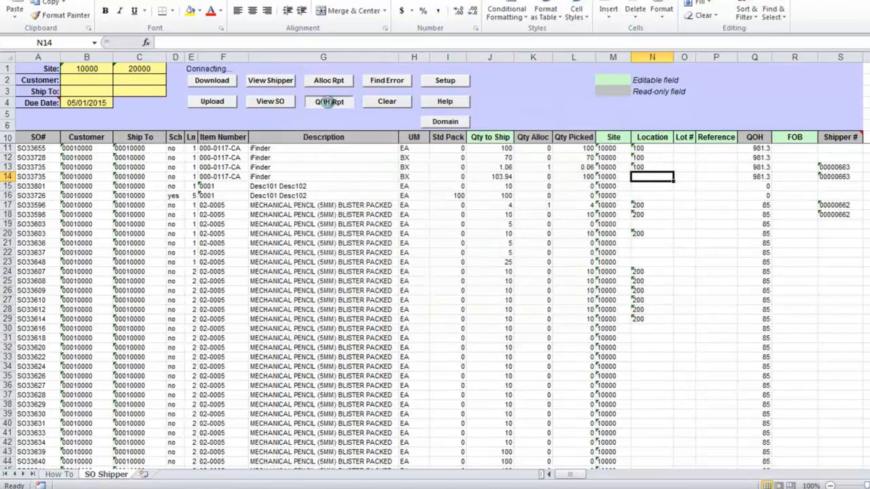
left_click(329, 101)
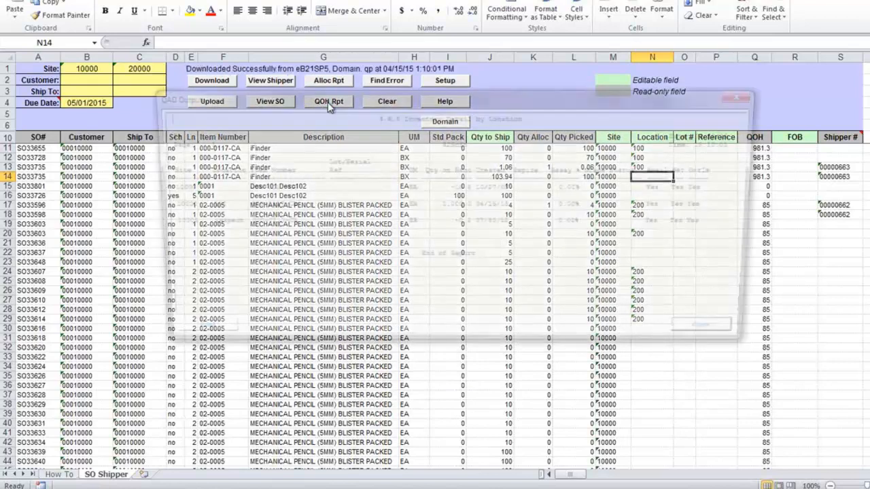
left_click(327, 102)
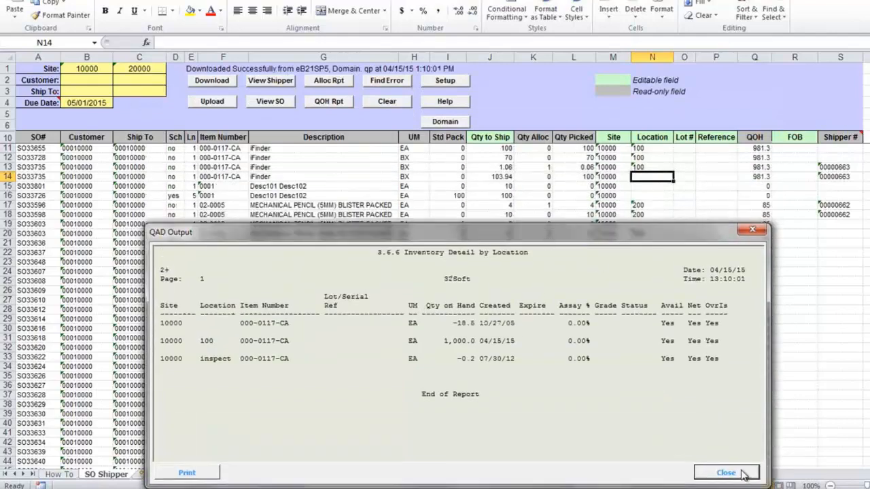
left_click(726, 473)
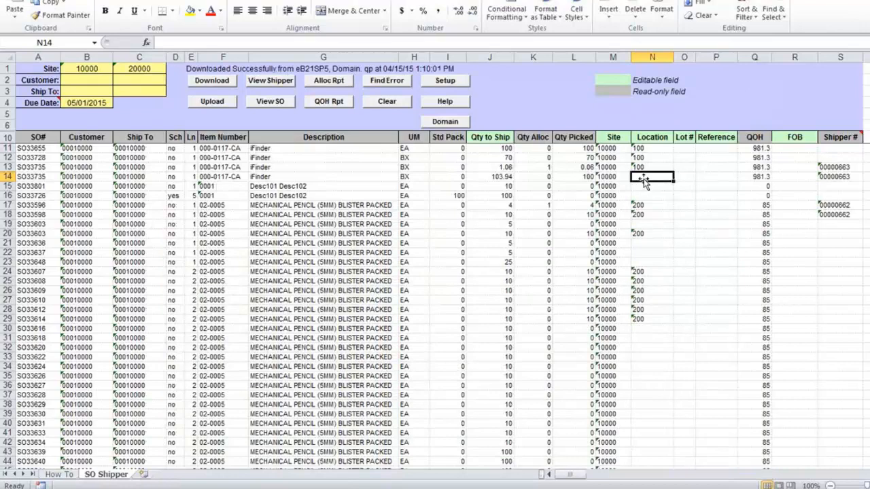
type("10000")
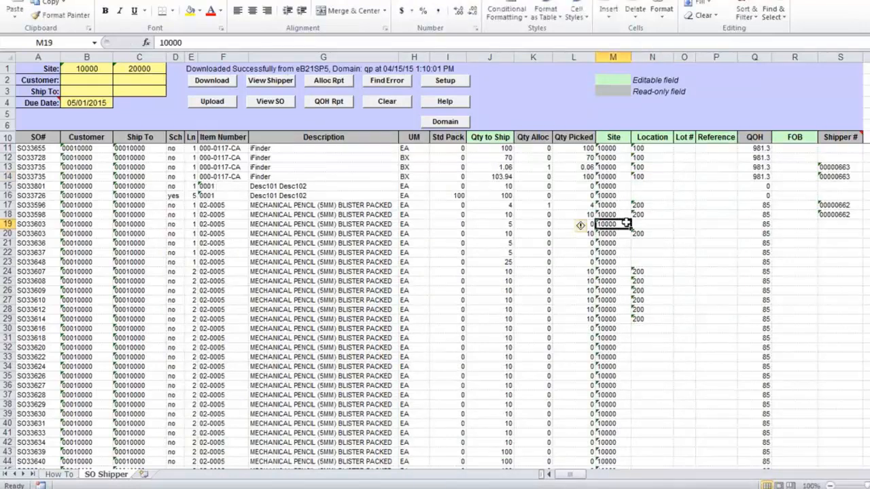
mouse_move(577, 226)
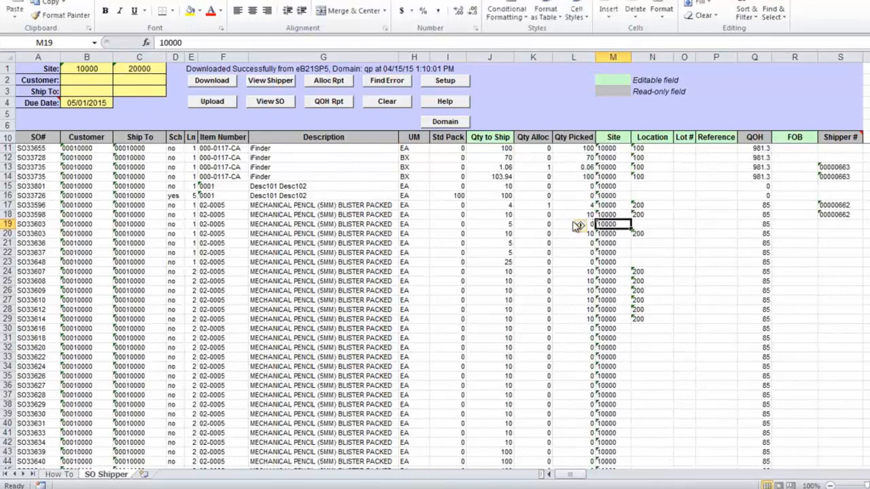
mouse_move(795, 151)
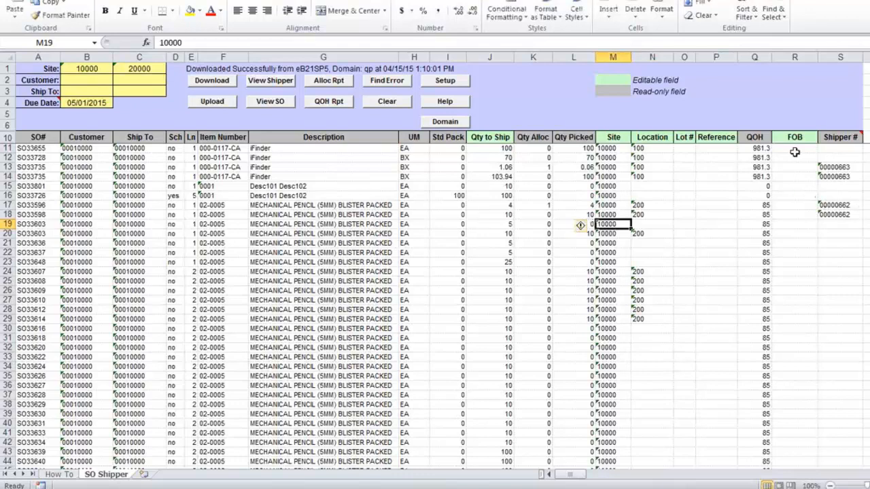
left_click(841, 167)
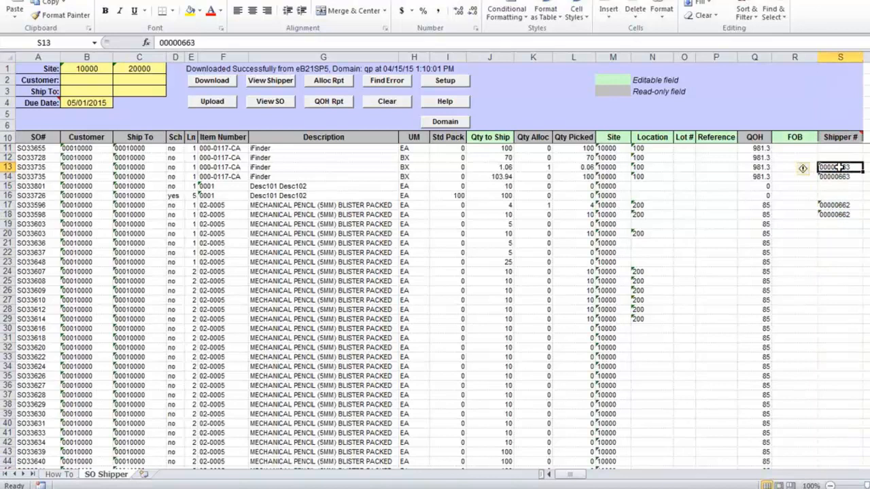
left_click(841, 176)
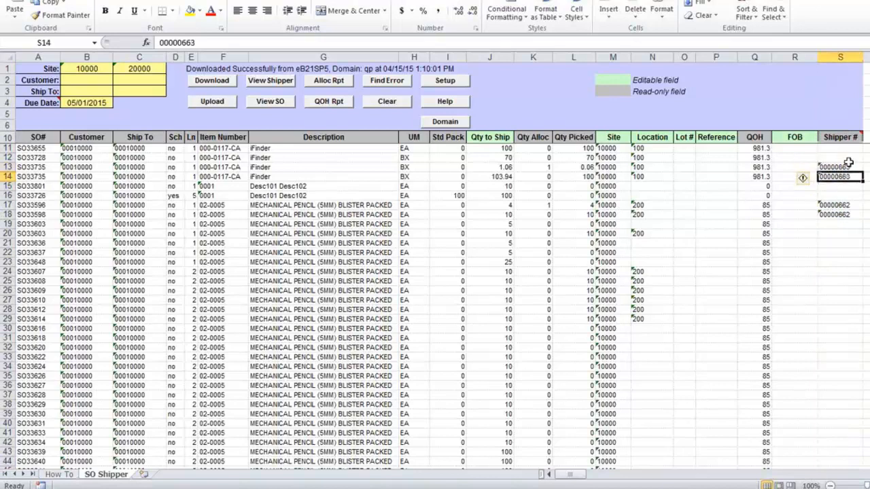
left_click(841, 167)
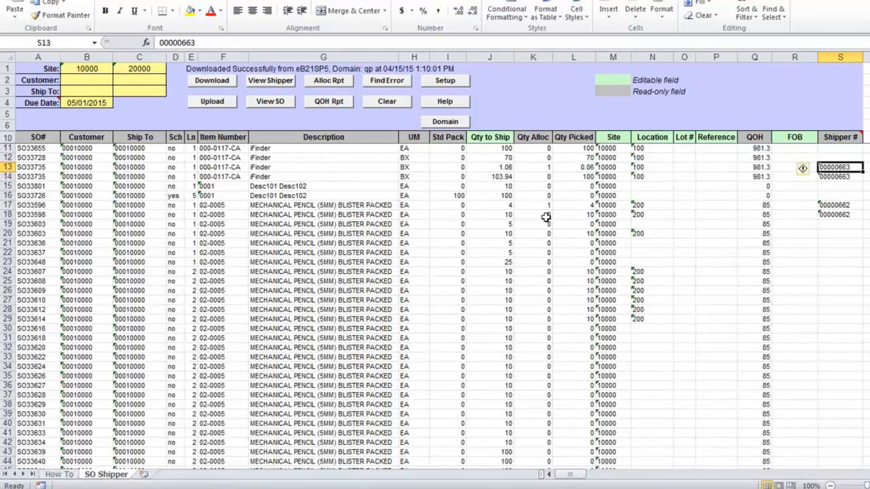
mouse_move(386, 225)
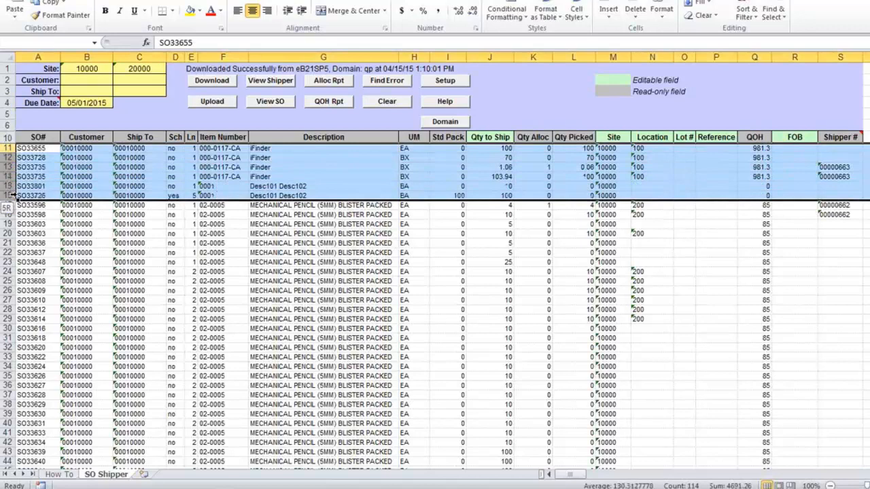
- Remove the first six order rows, check location 200 in N11, and start the upload
right_click(142, 204)
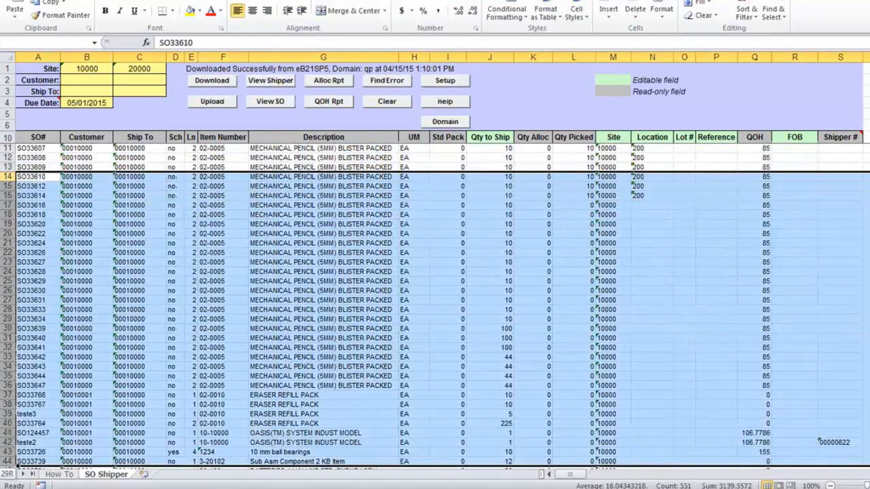
scroll("down", 3)
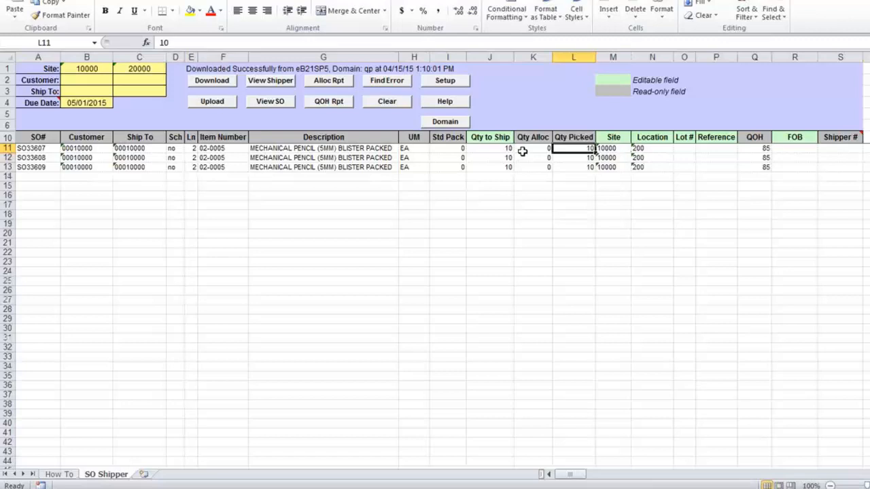
mouse_move(520, 146)
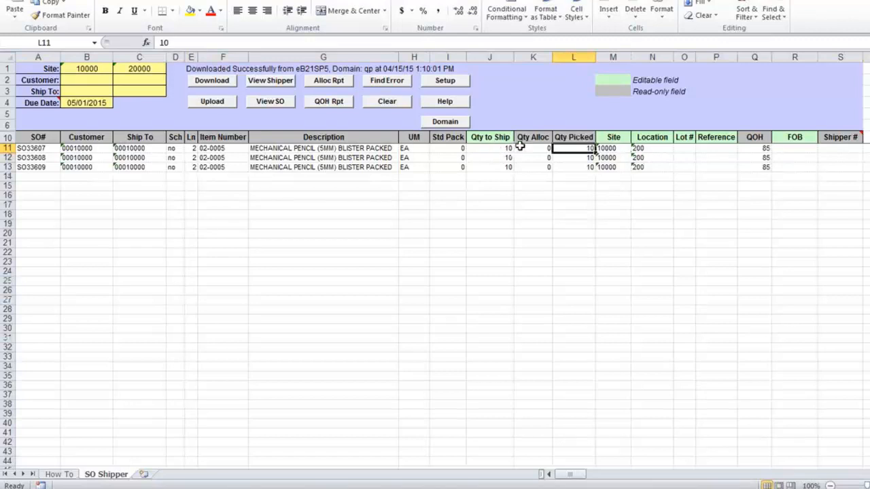
mouse_move(683, 159)
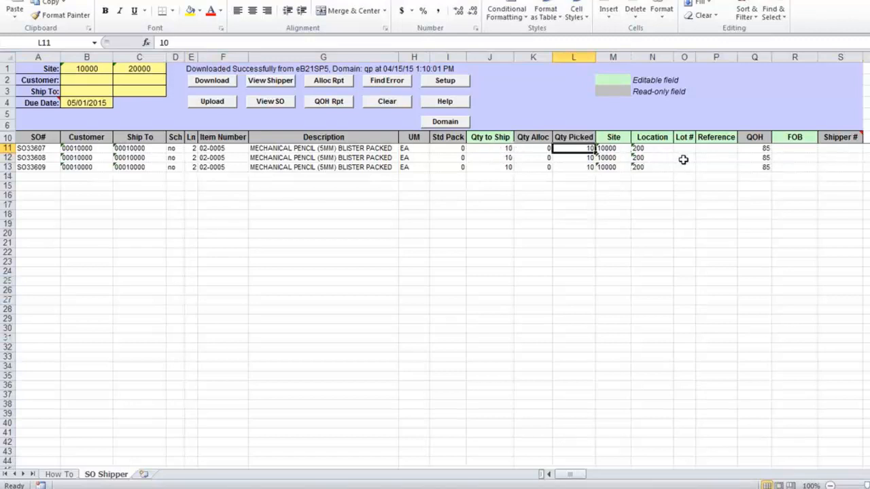
mouse_move(836, 165)
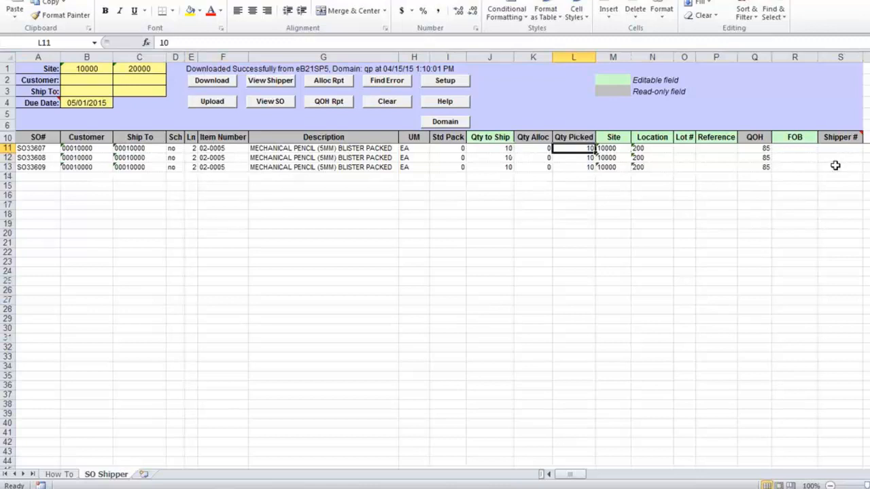
mouse_move(603, 151)
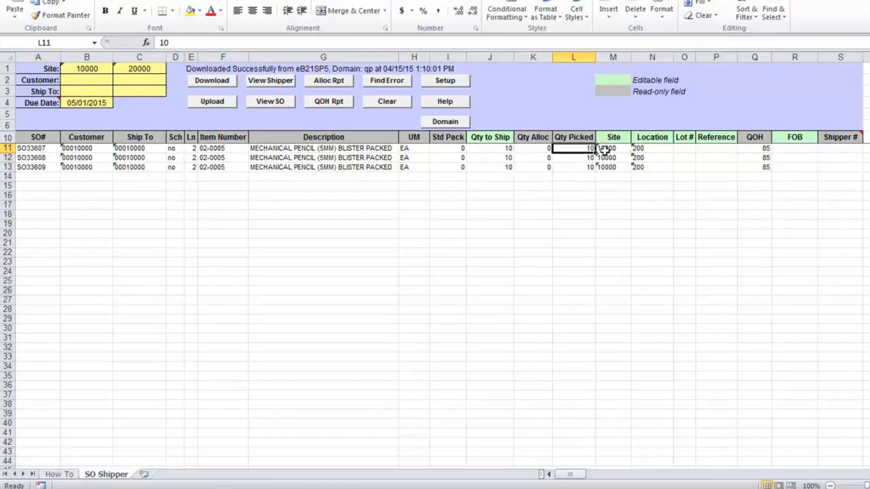
left_click(685, 147)
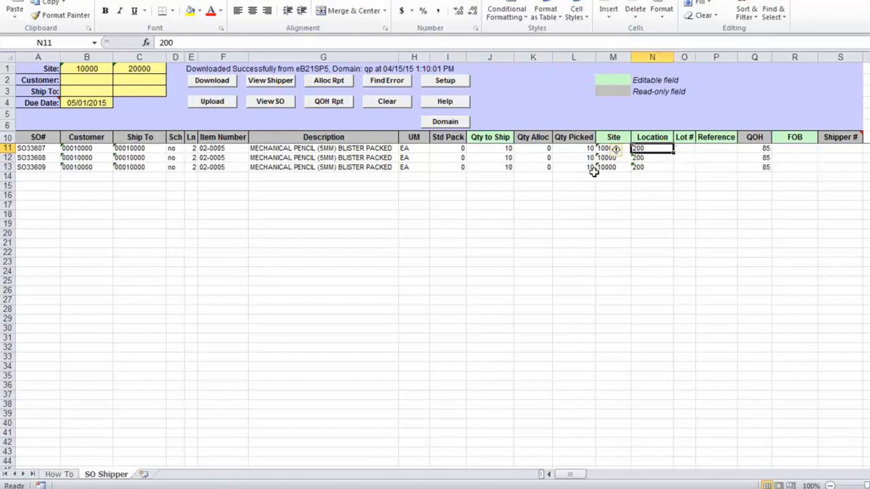
mouse_move(301, 89)
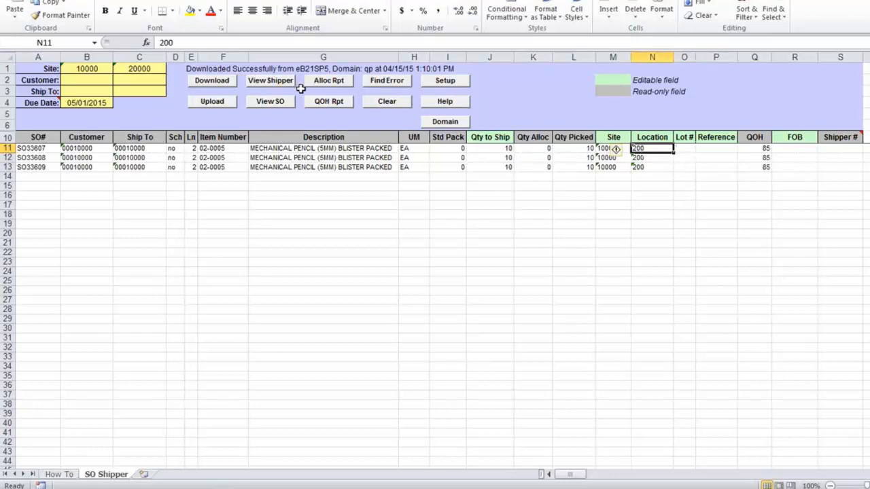
left_click(212, 101)
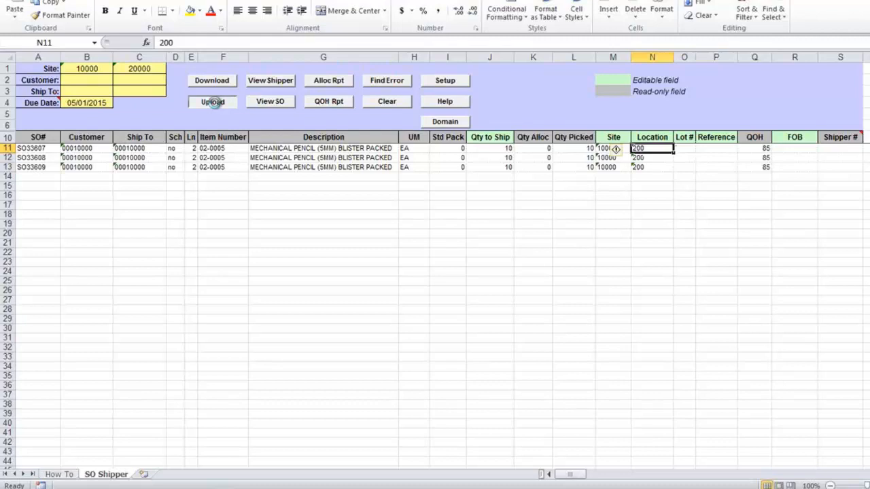
- Upload the three 02-0005 lines and close the LOADED SUCCESSFULLY status report
left_click(212, 101)
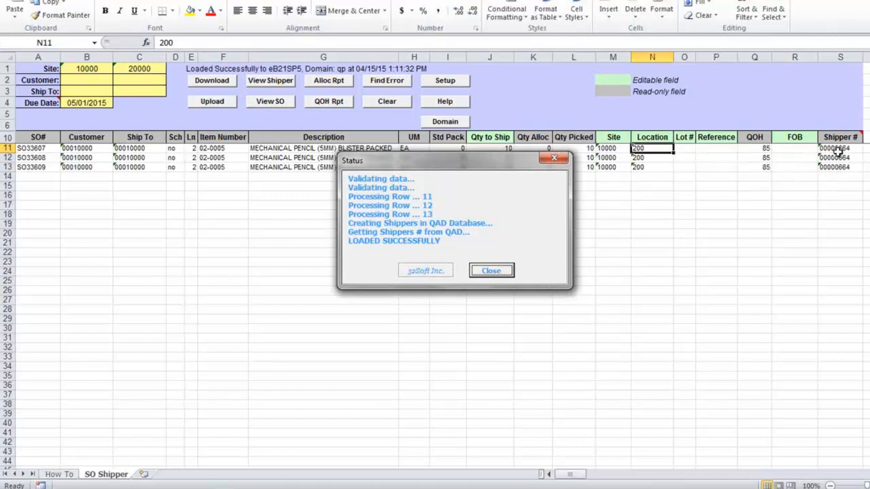
mouse_move(851, 165)
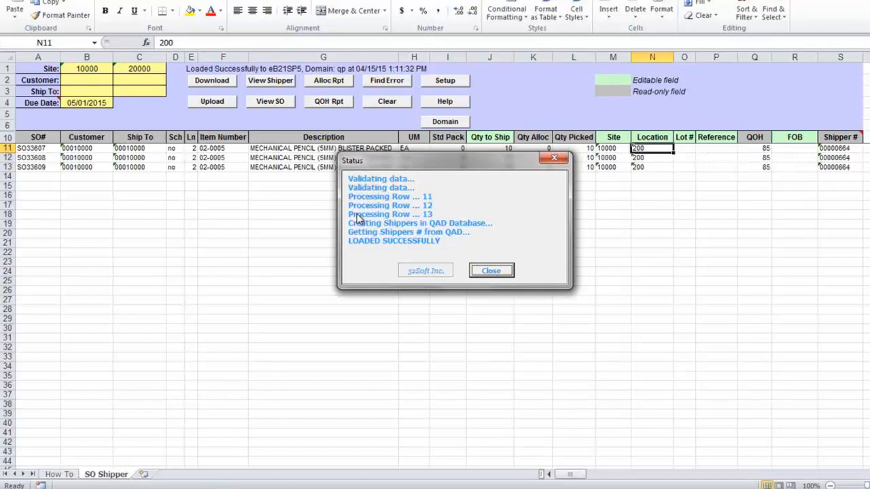
mouse_move(440, 246)
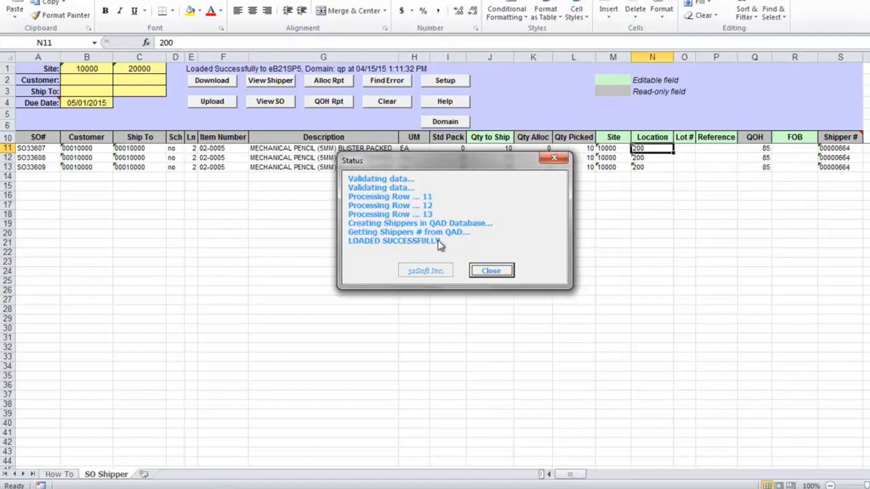
mouse_move(440, 244)
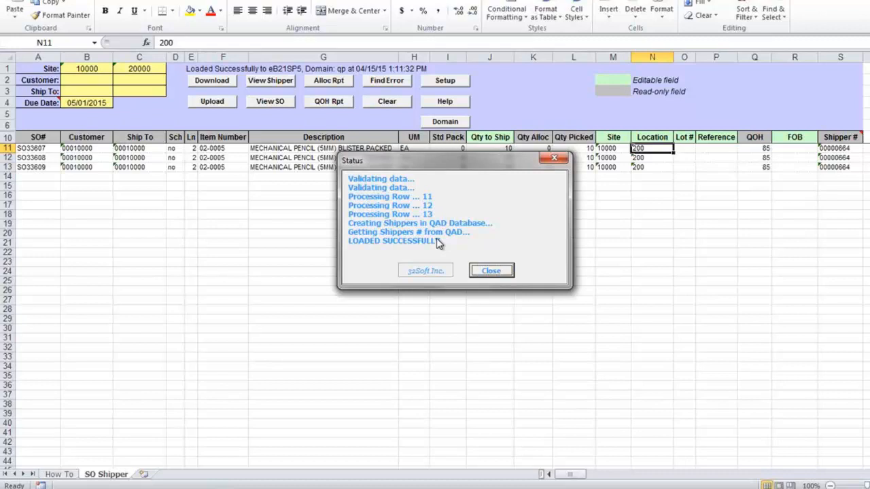
mouse_move(340, 230)
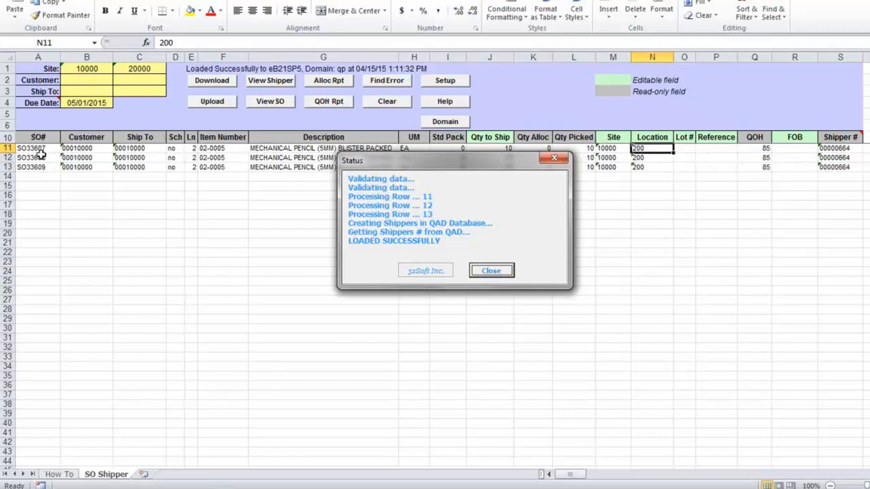
mouse_move(224, 189)
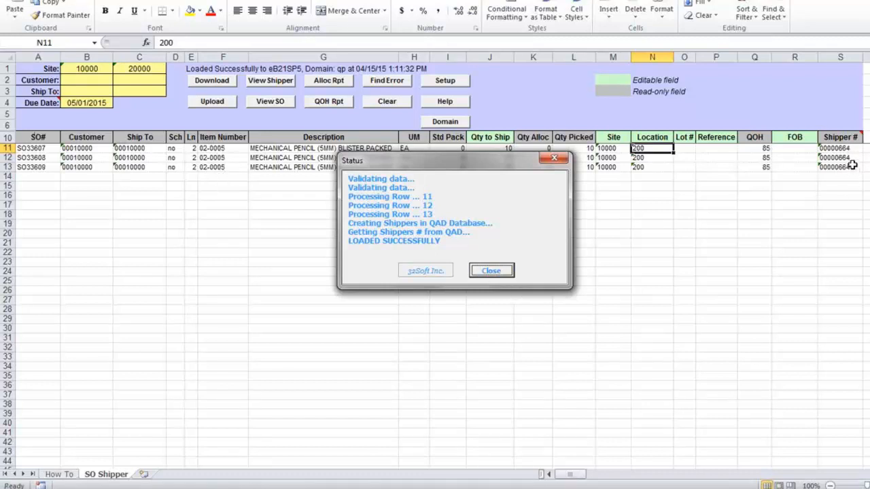
mouse_move(533, 307)
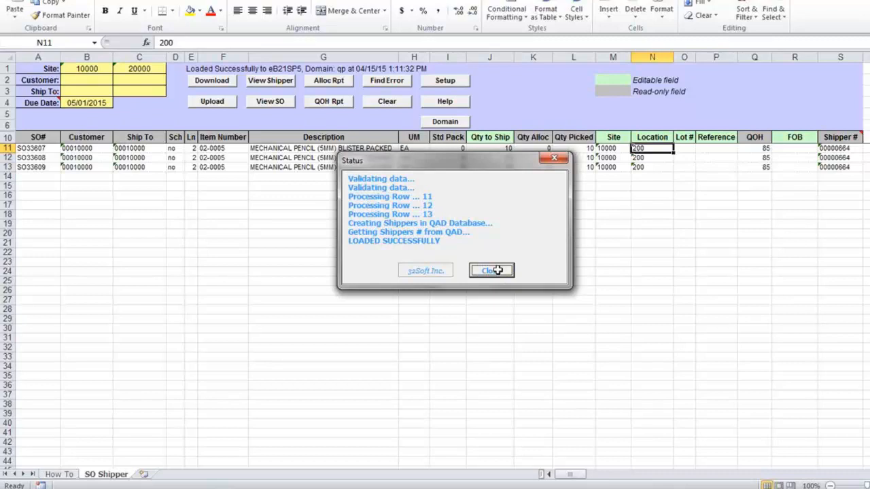
left_click(492, 270)
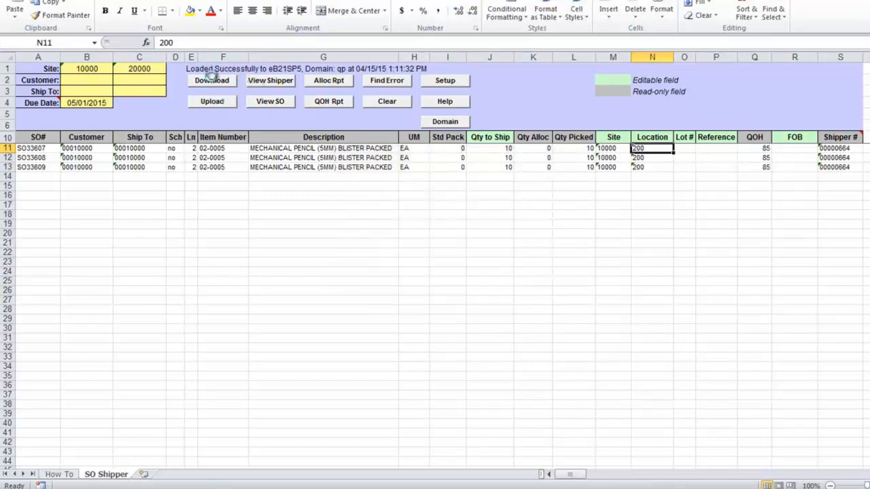
- Download again and verify rows 24–26 (SO33607–SO33609) show shipper 00000664
left_click(211, 80)
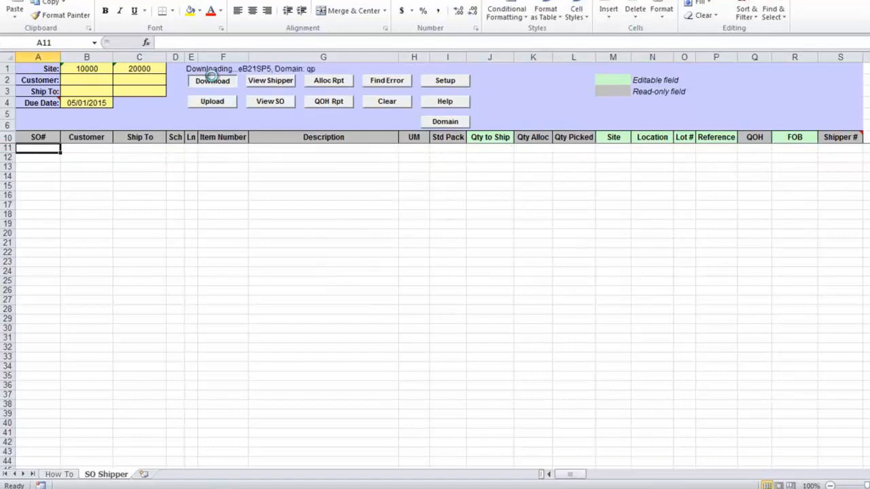
left_click(212, 80)
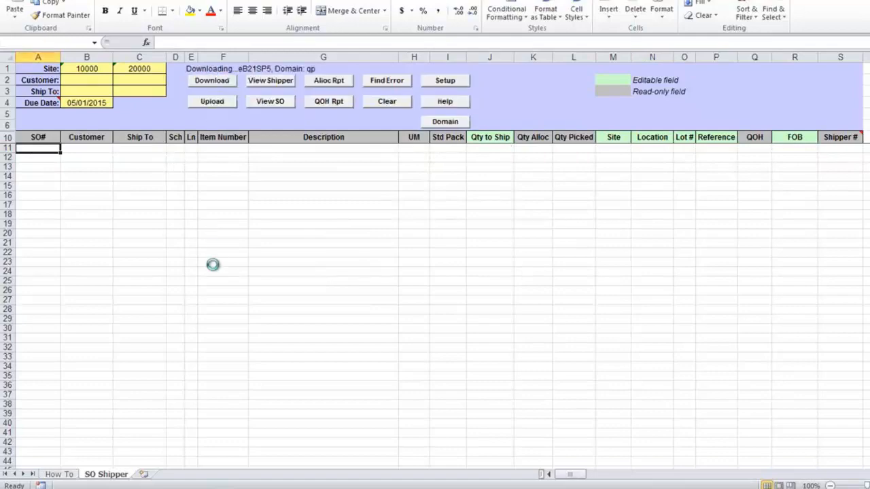
left_click(212, 81)
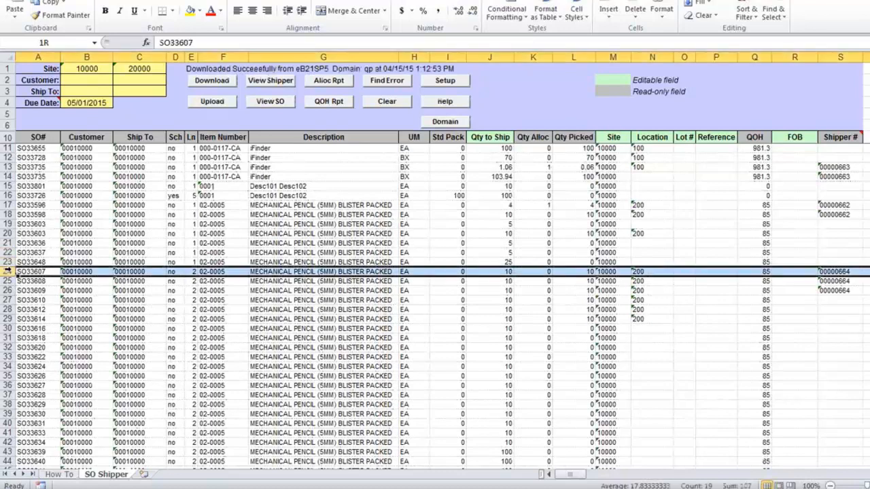
left_click_drag(37, 271, 37, 290)
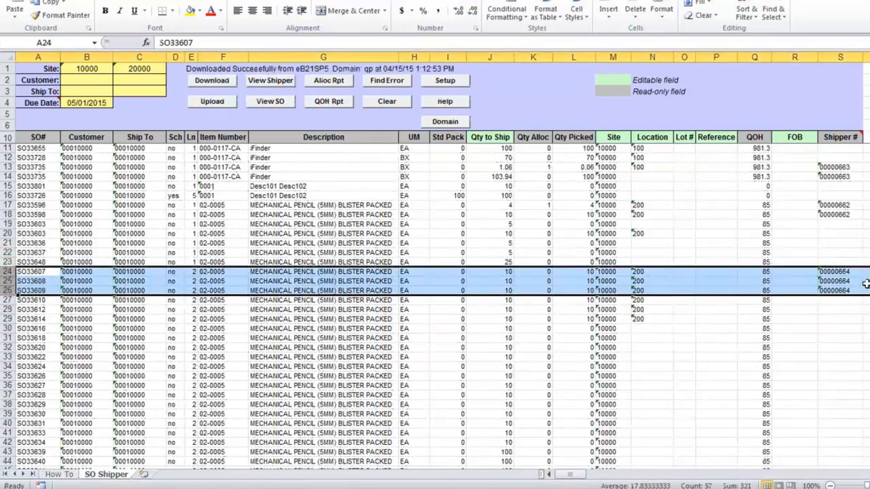
left_click(840, 281)
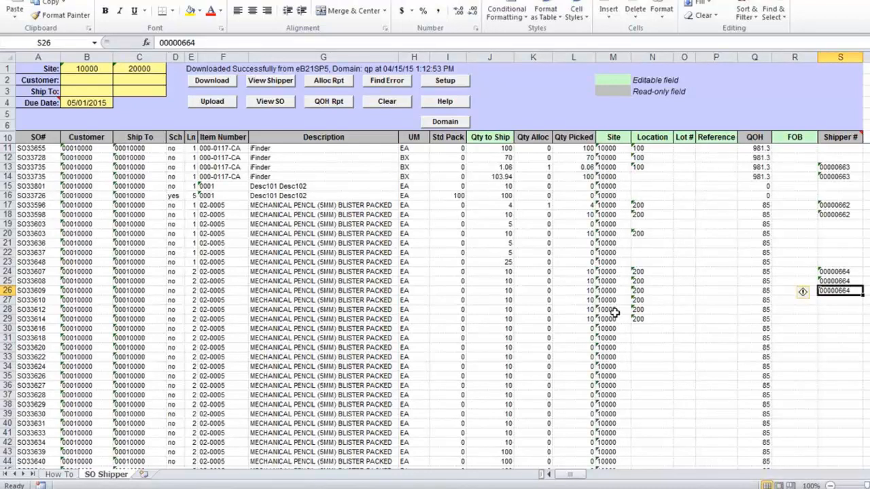
mouse_move(645, 284)
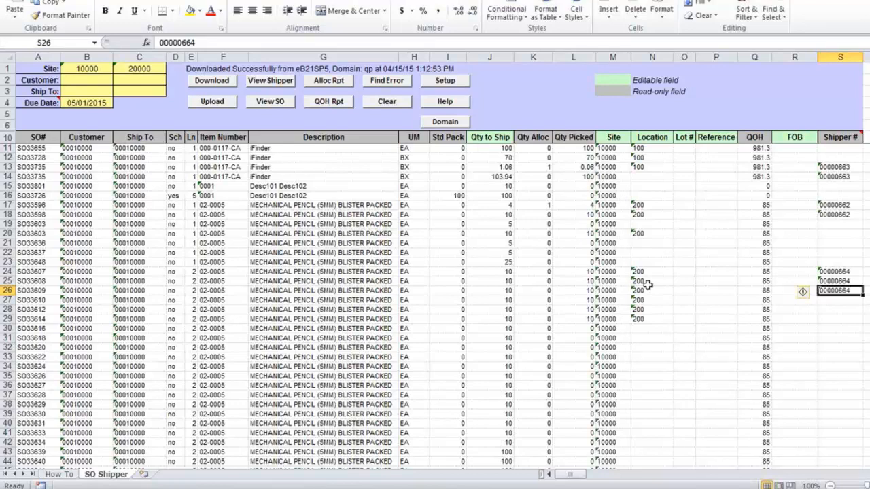
mouse_move(855, 288)
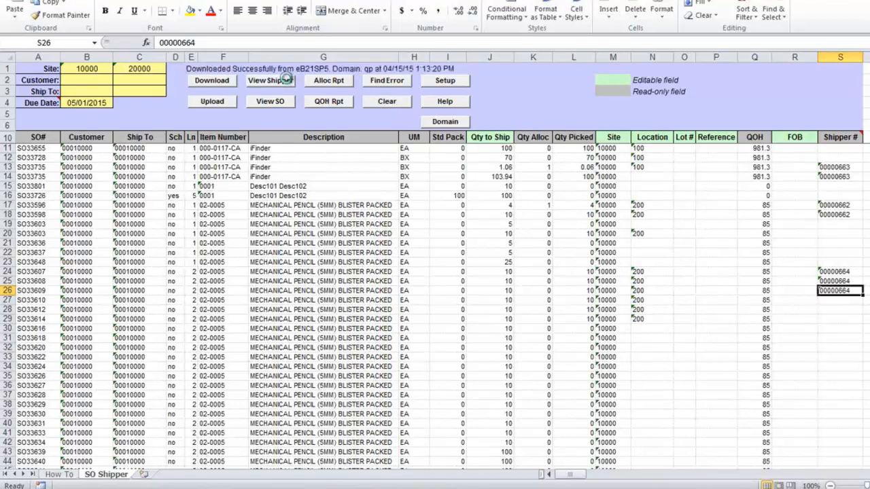
left_click(270, 80)
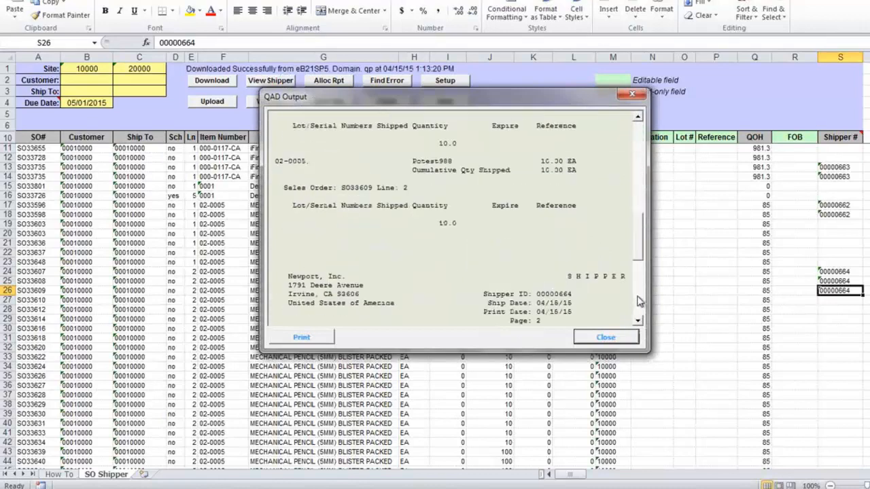
left_click(605, 337)
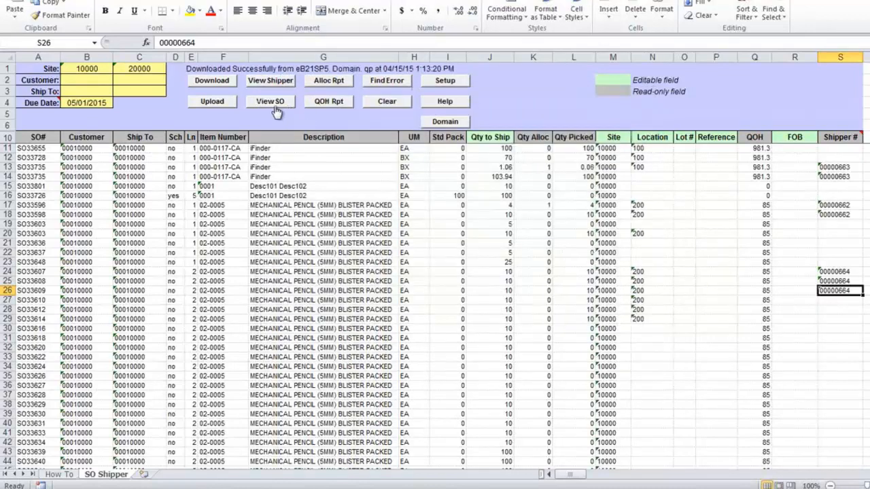
left_click(270, 101)
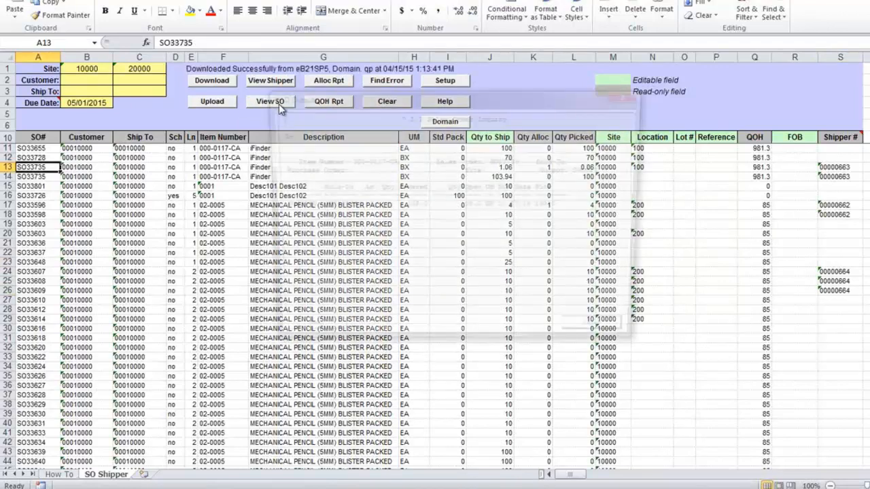
left_click(269, 101)
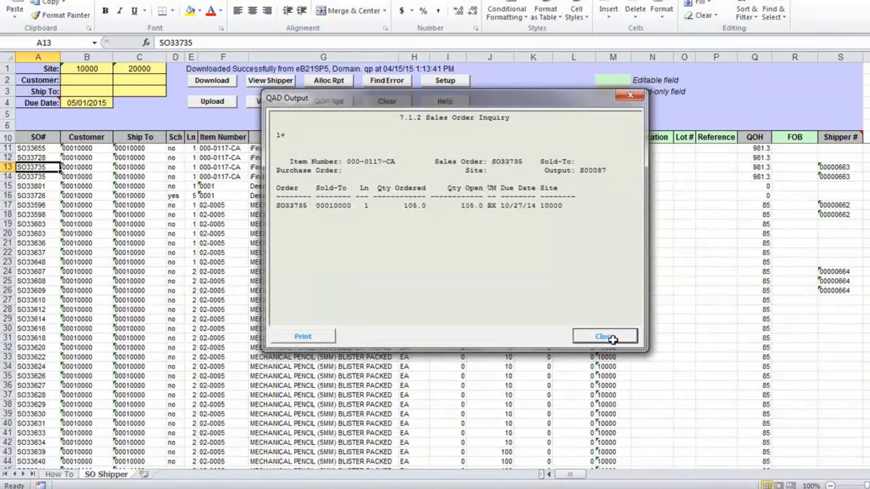
left_click(604, 336)
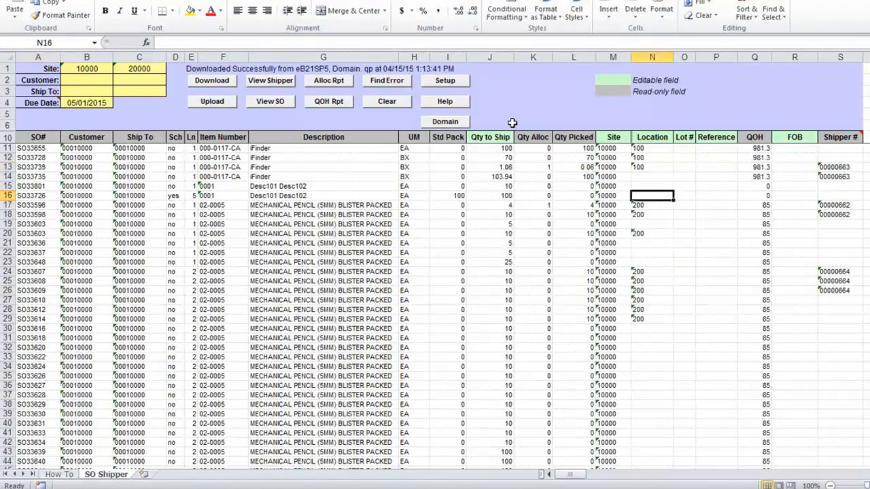
left_click(328, 81)
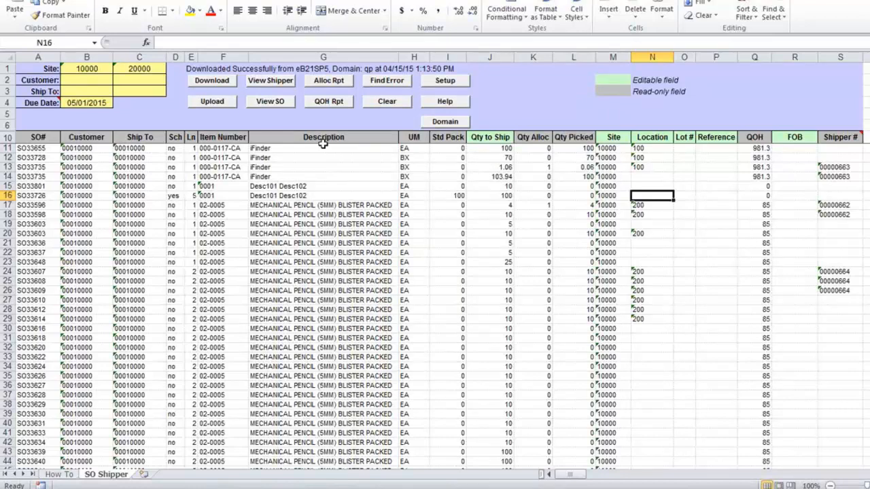
mouse_move(265, 114)
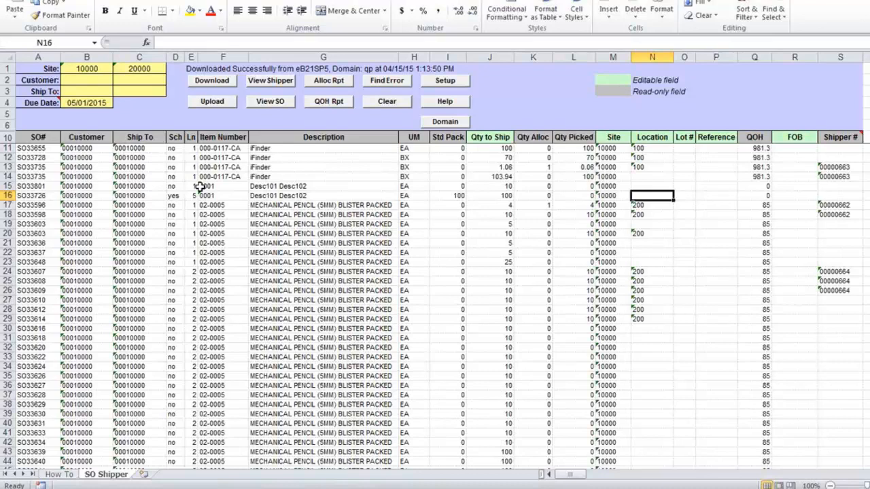
mouse_move(276, 103)
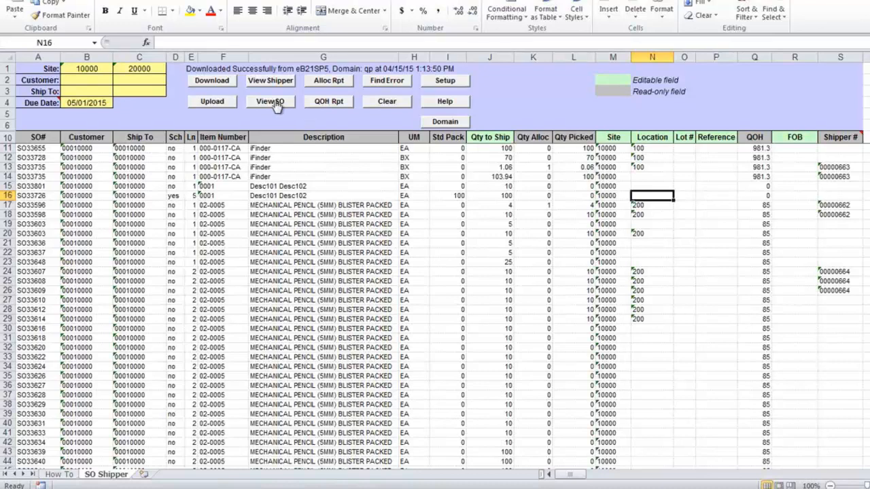
mouse_move(389, 224)
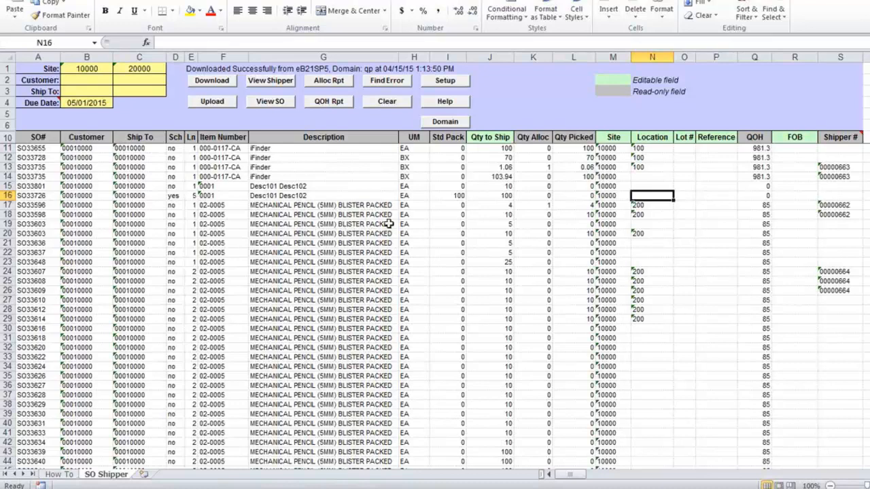
mouse_move(367, 280)
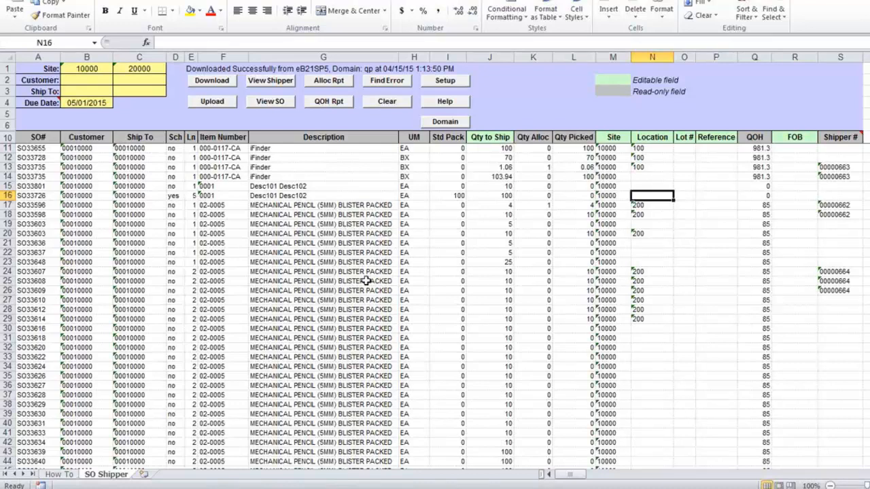